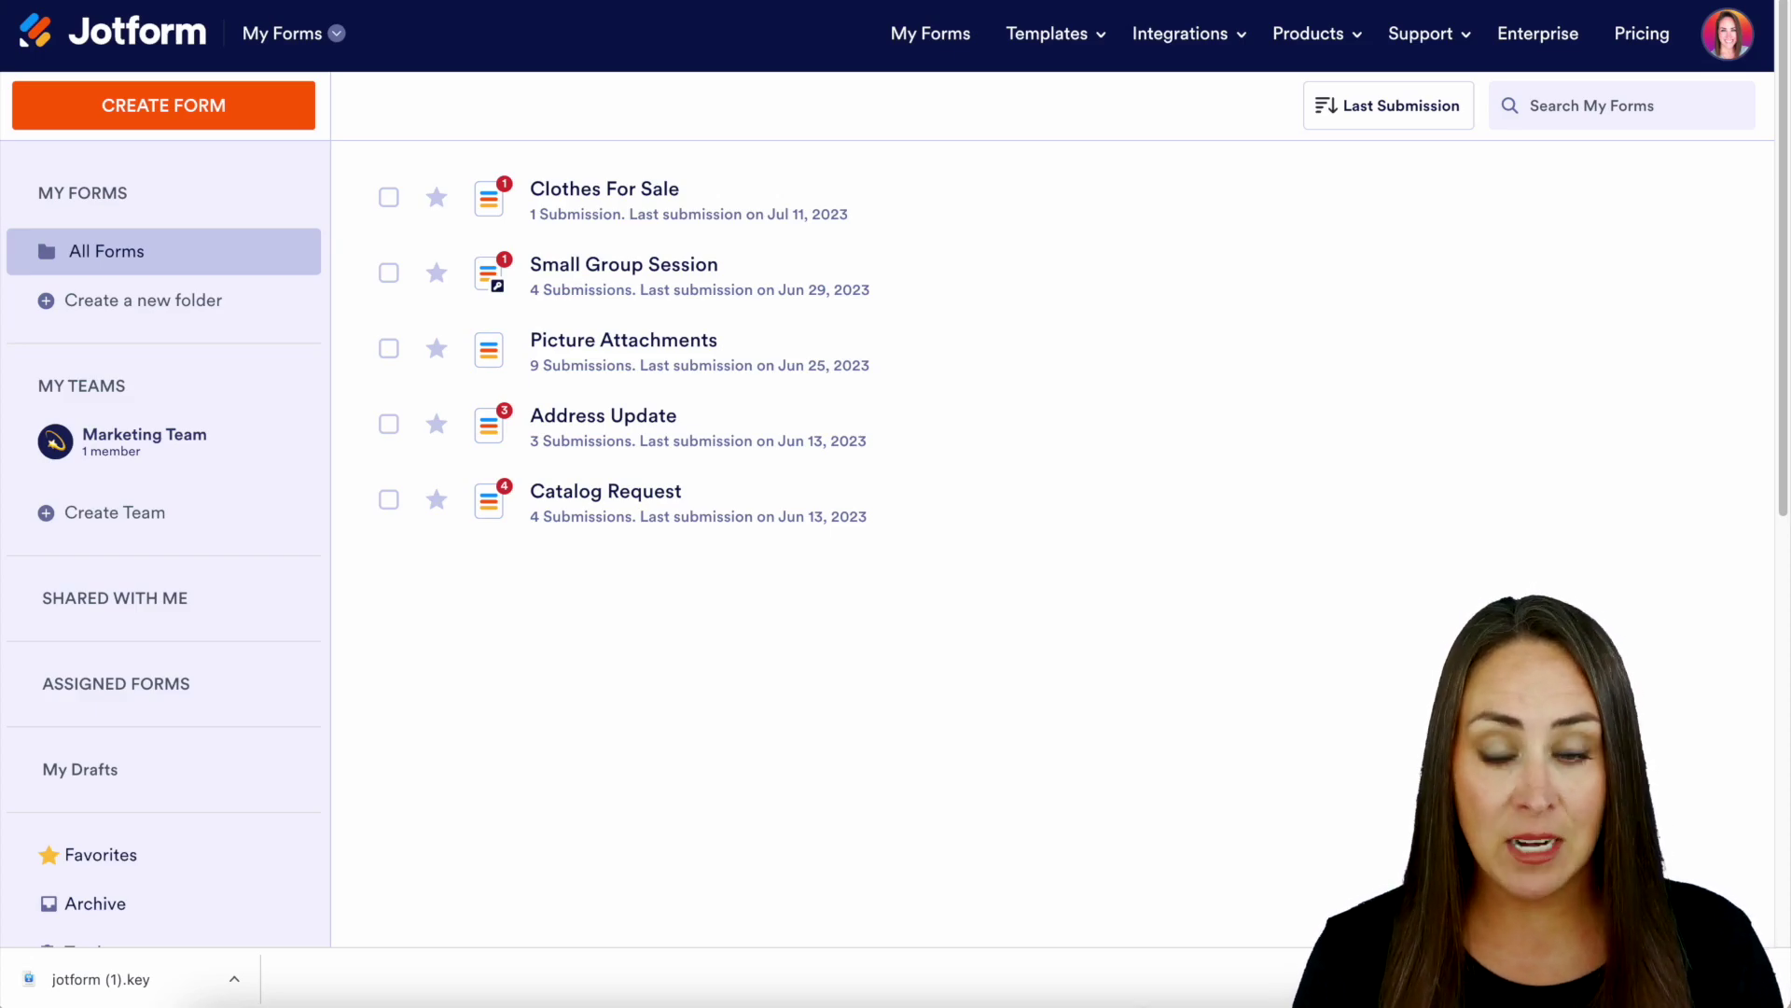
pyautogui.moveTo(664, 283)
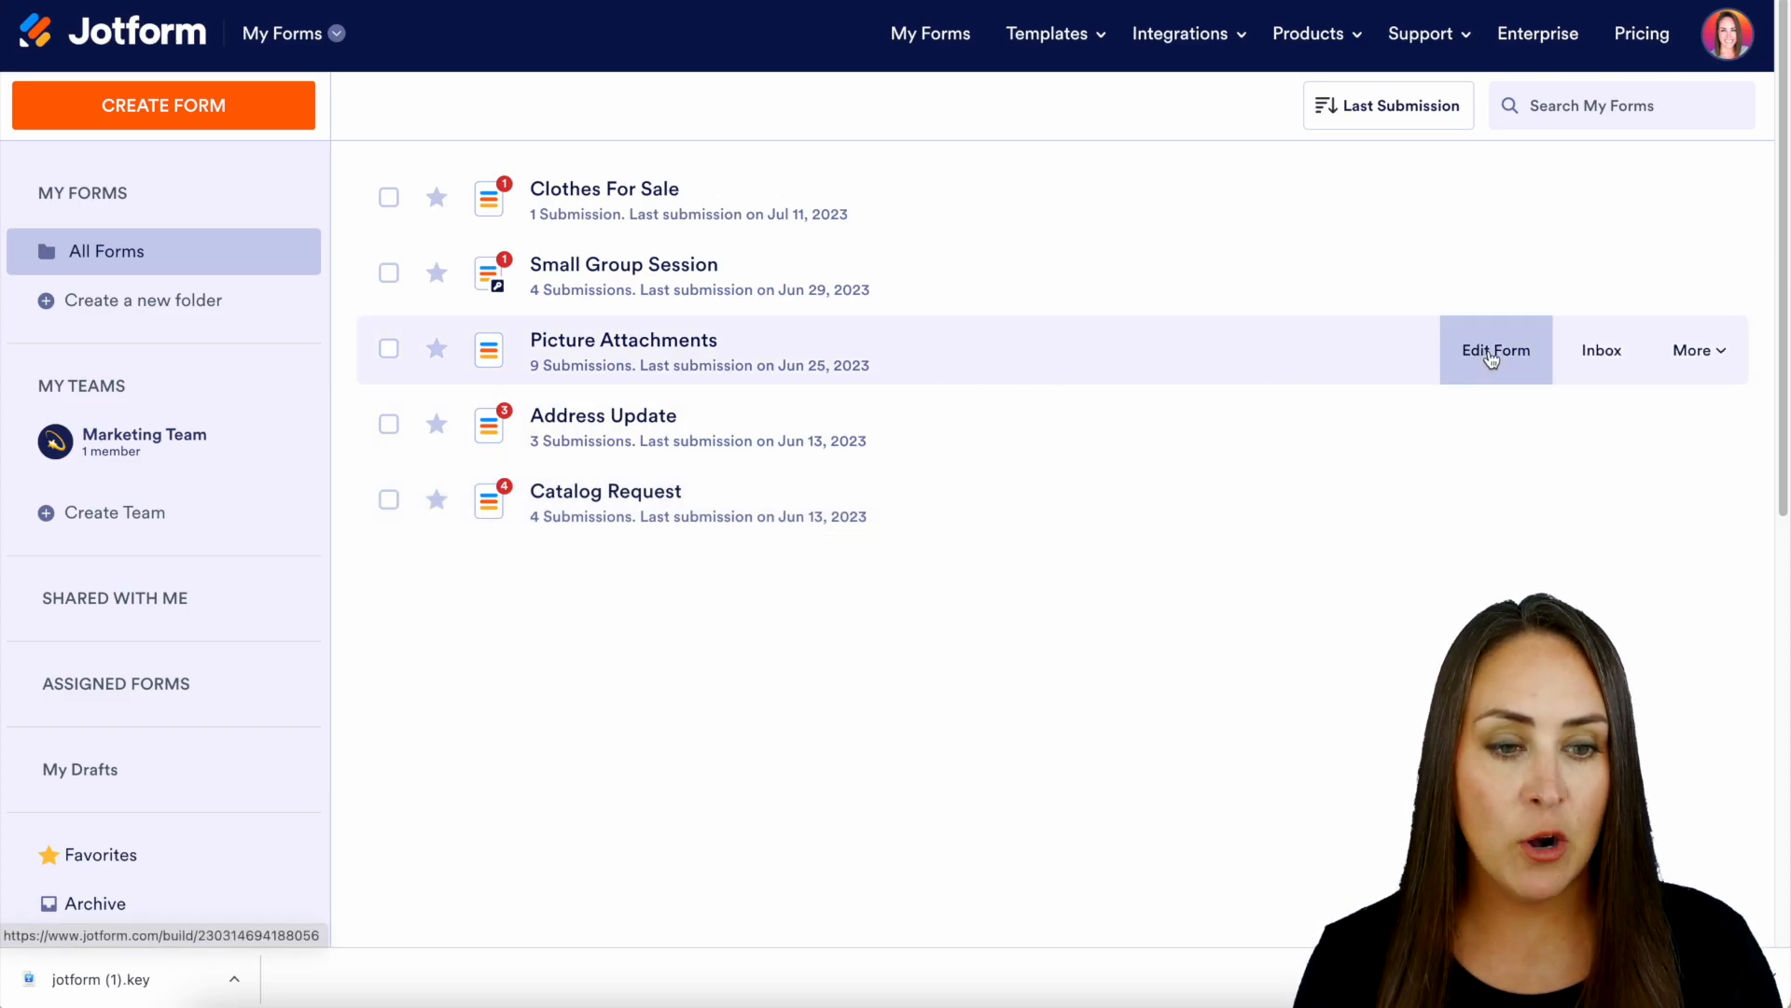
# Step: Go into the Picture Attachments form's builder and bring up its settings page
pyautogui.click(1497, 351)
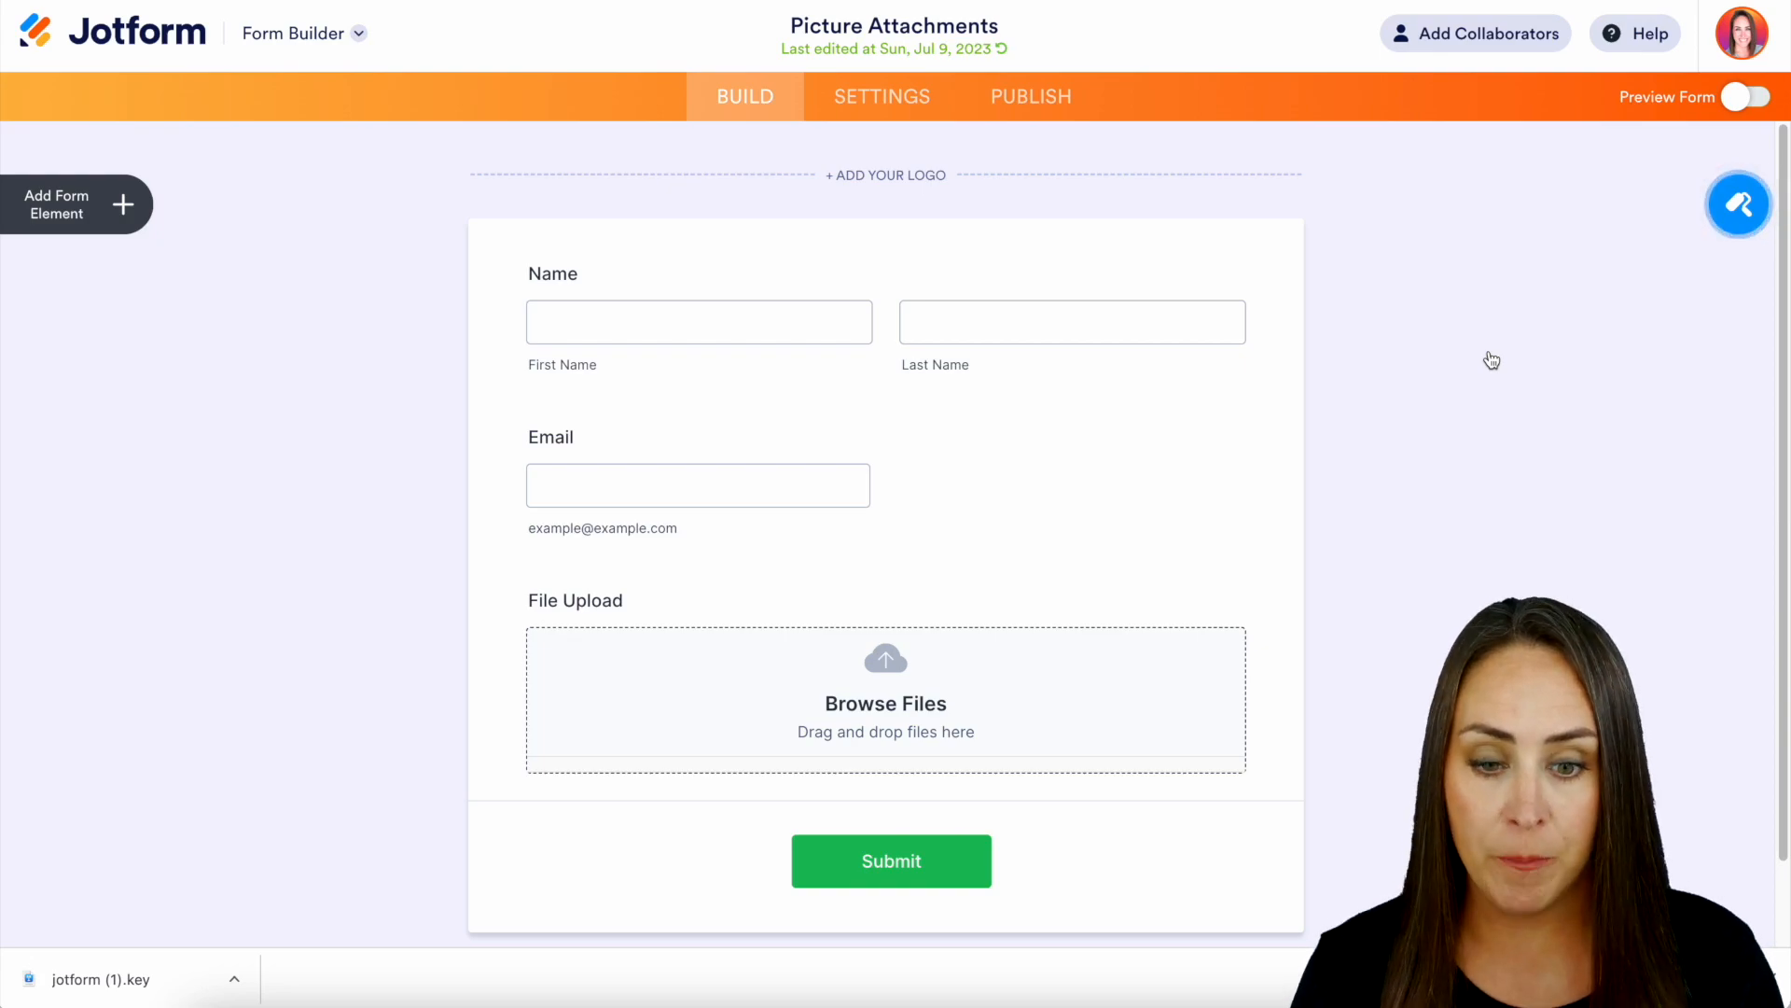
pyautogui.moveTo(940, 140)
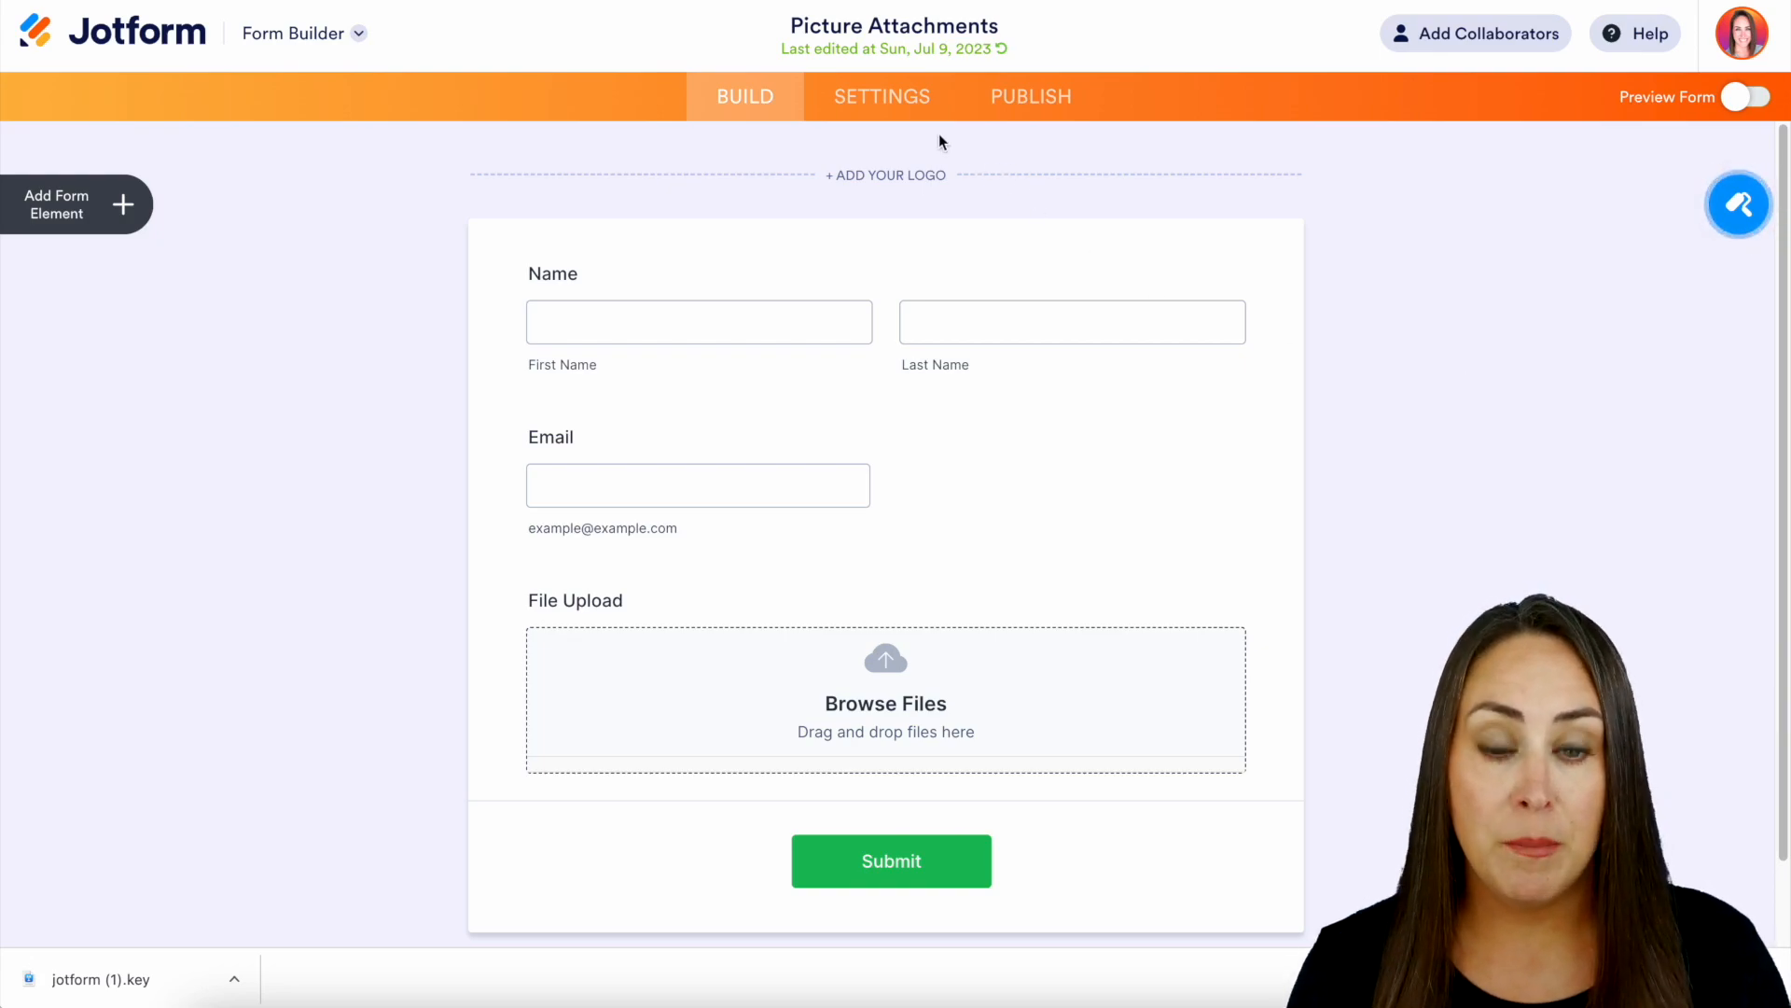
pyautogui.click(883, 97)
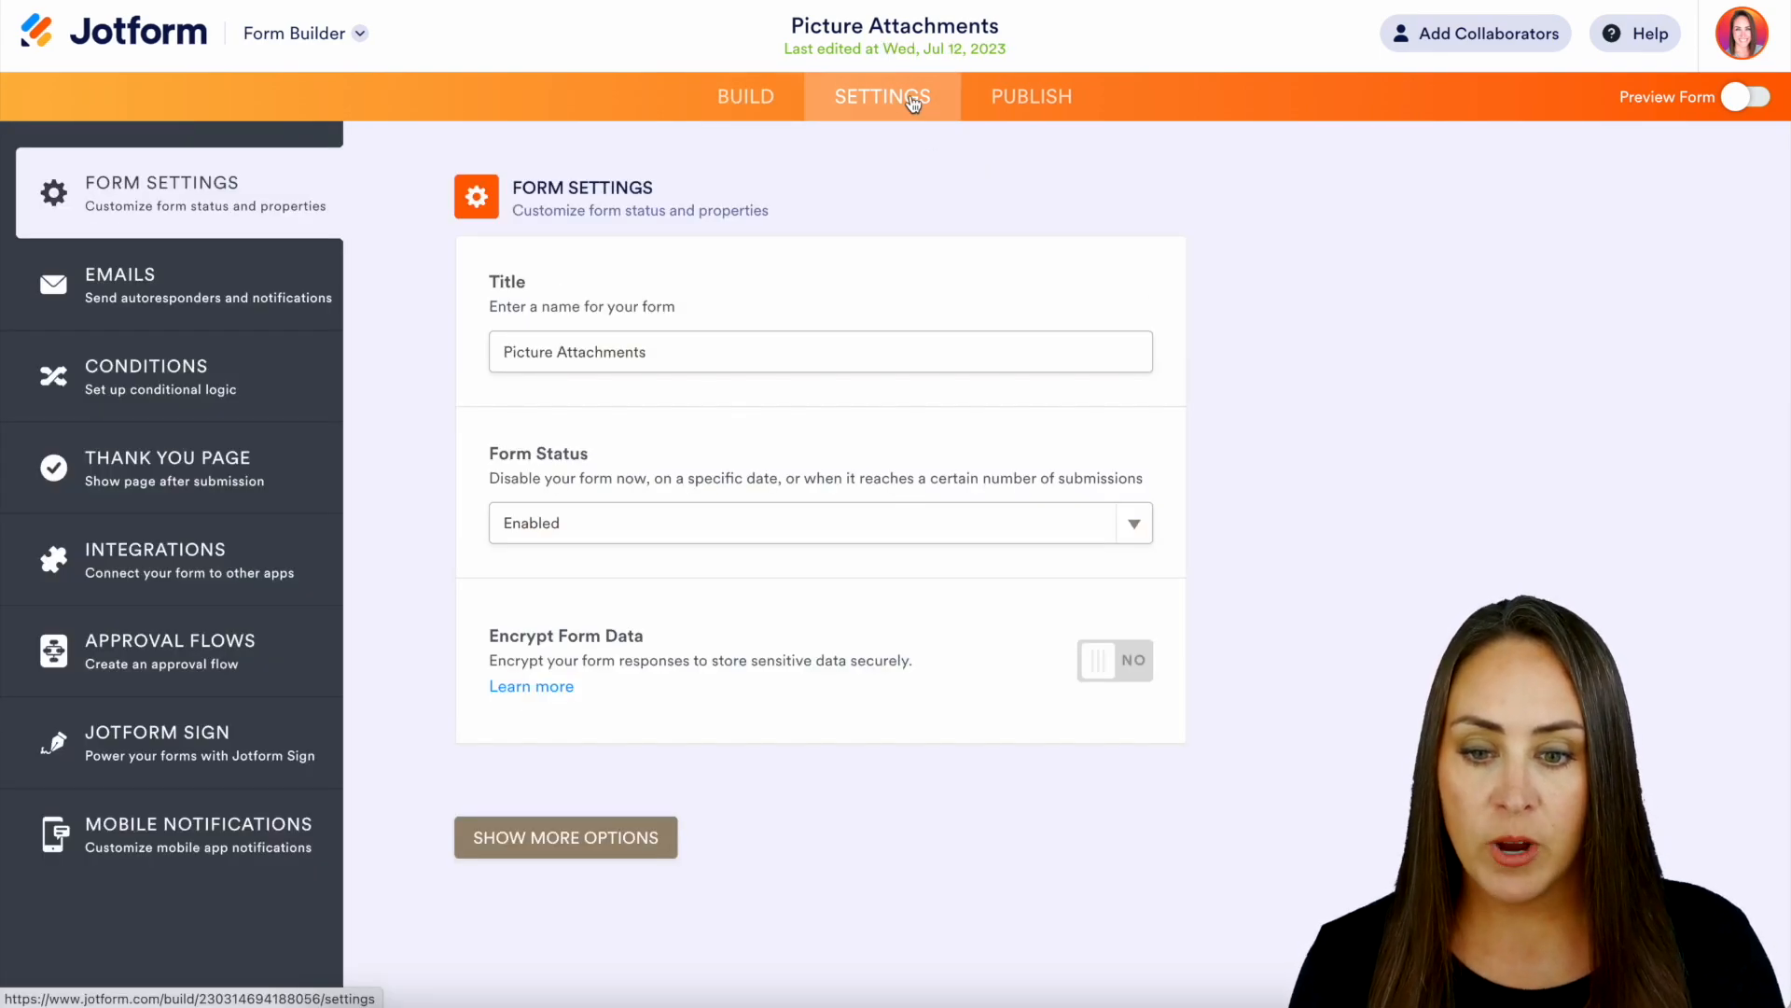
pyautogui.moveTo(805, 644)
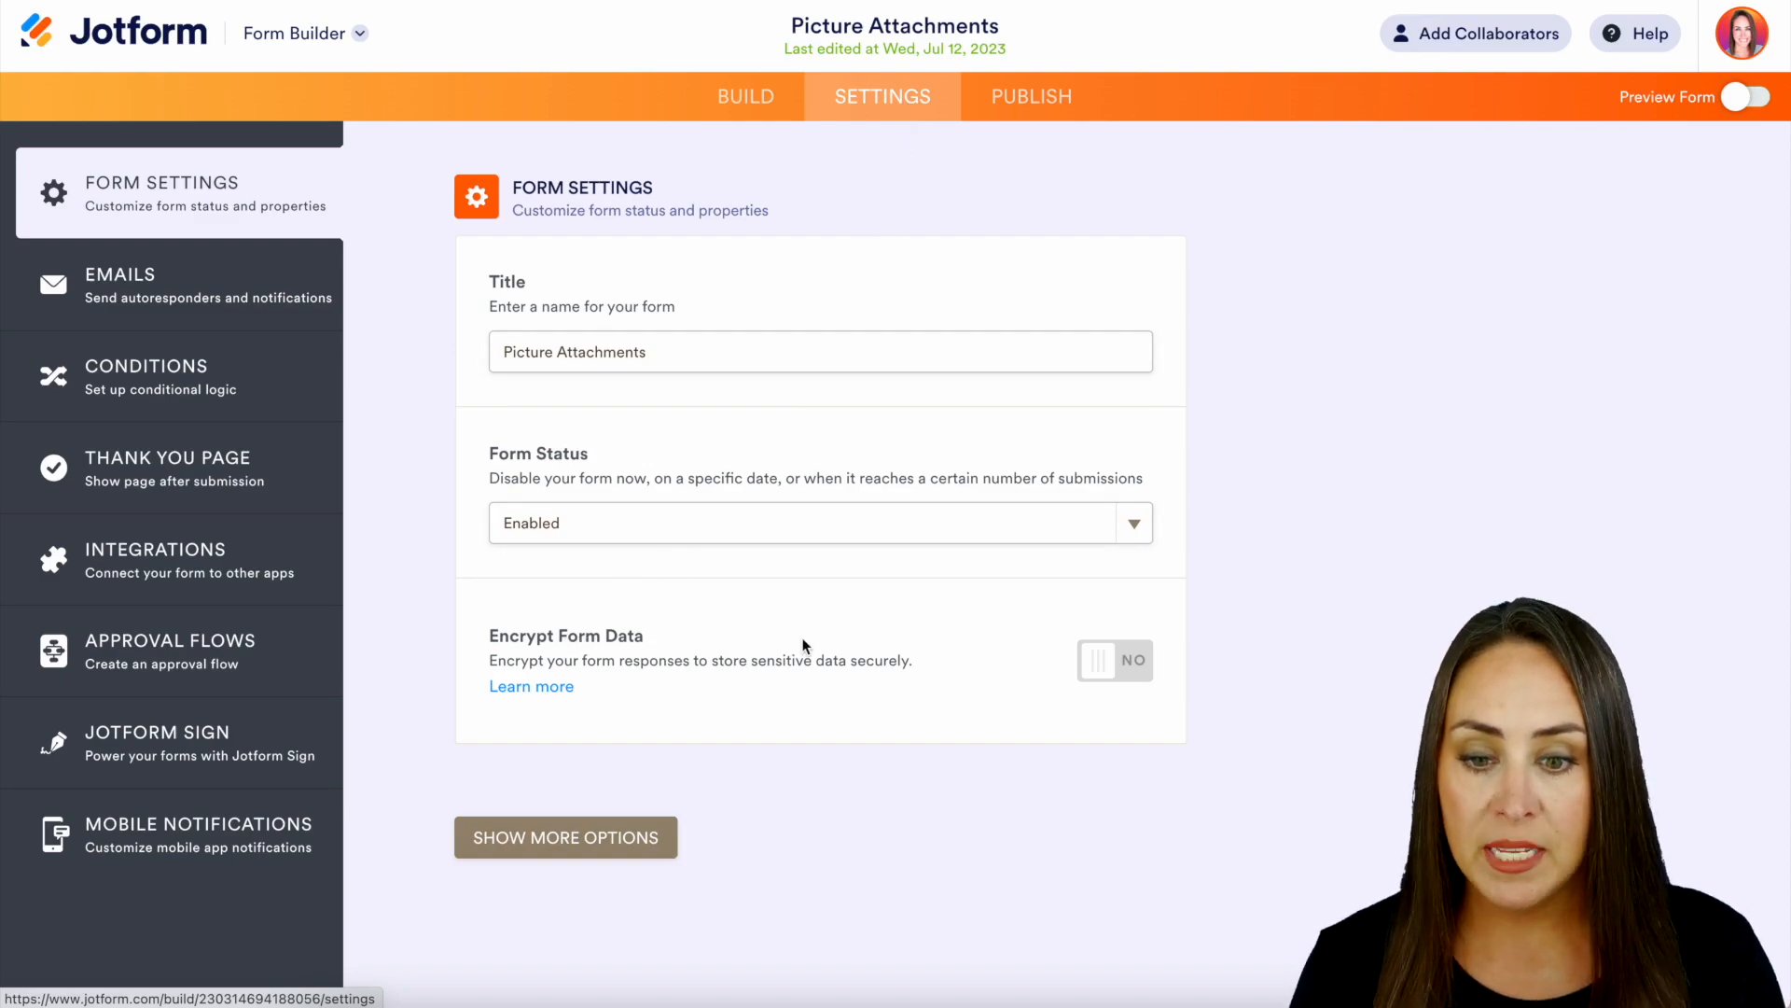
pyautogui.moveTo(957, 642)
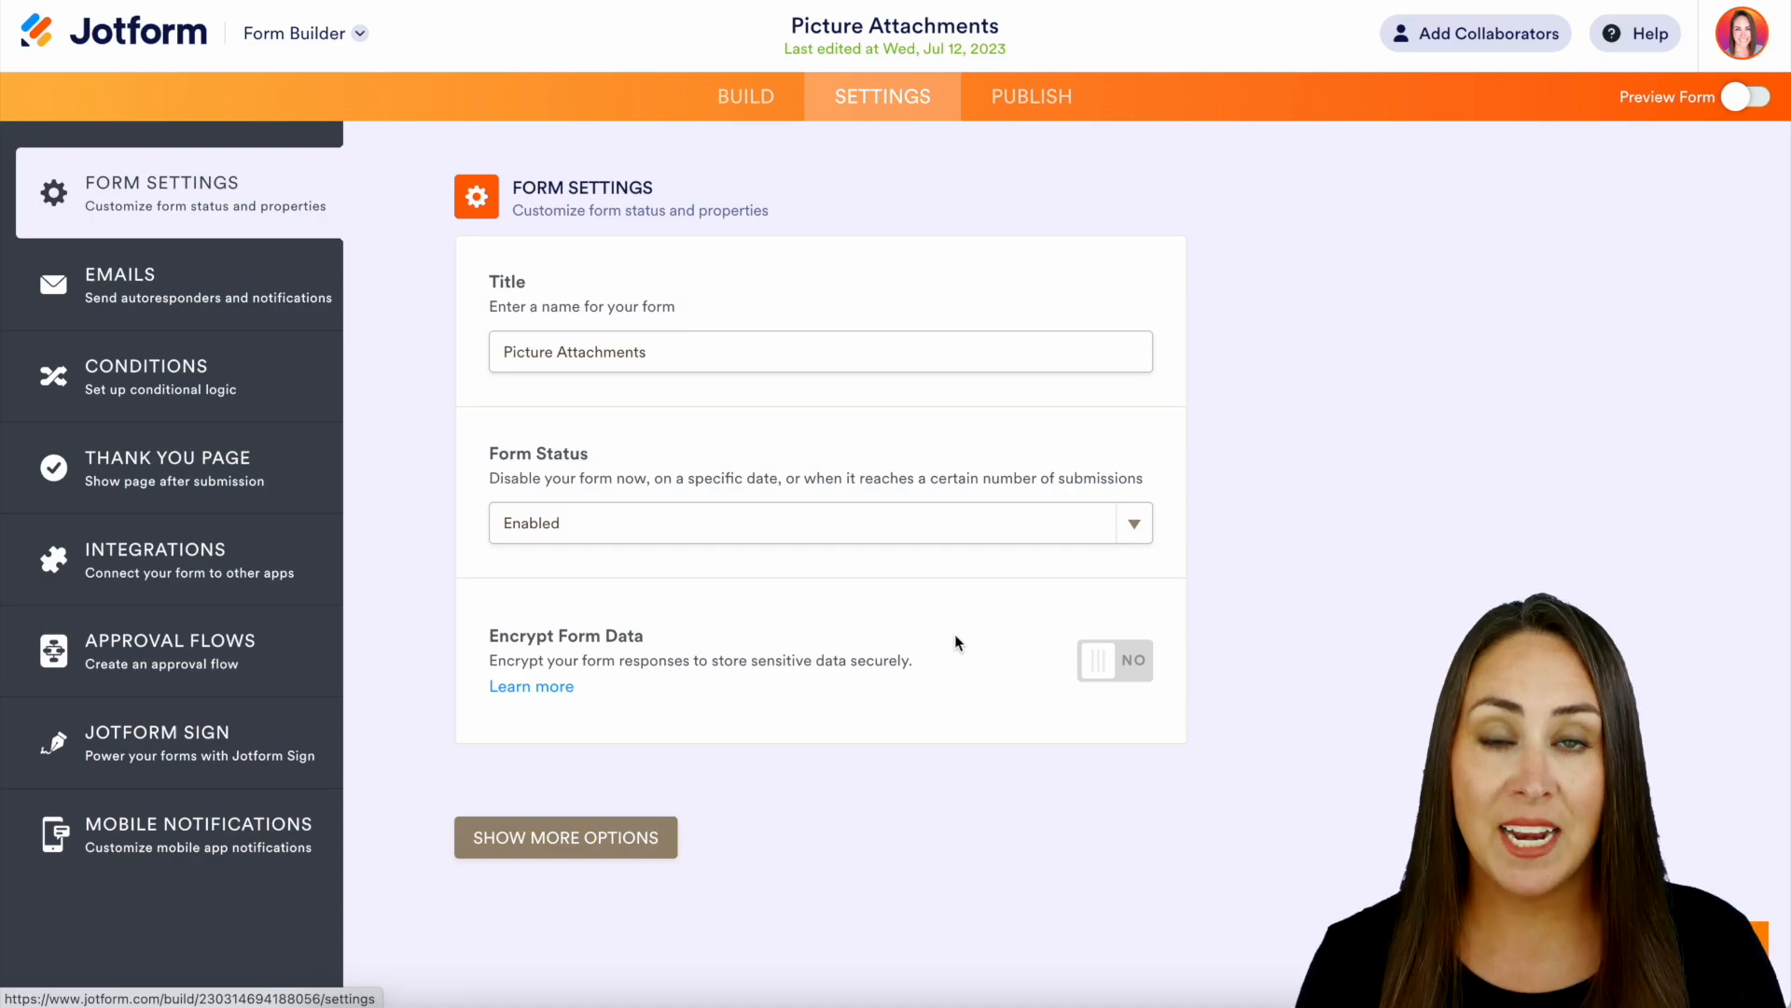
pyautogui.moveTo(1130, 674)
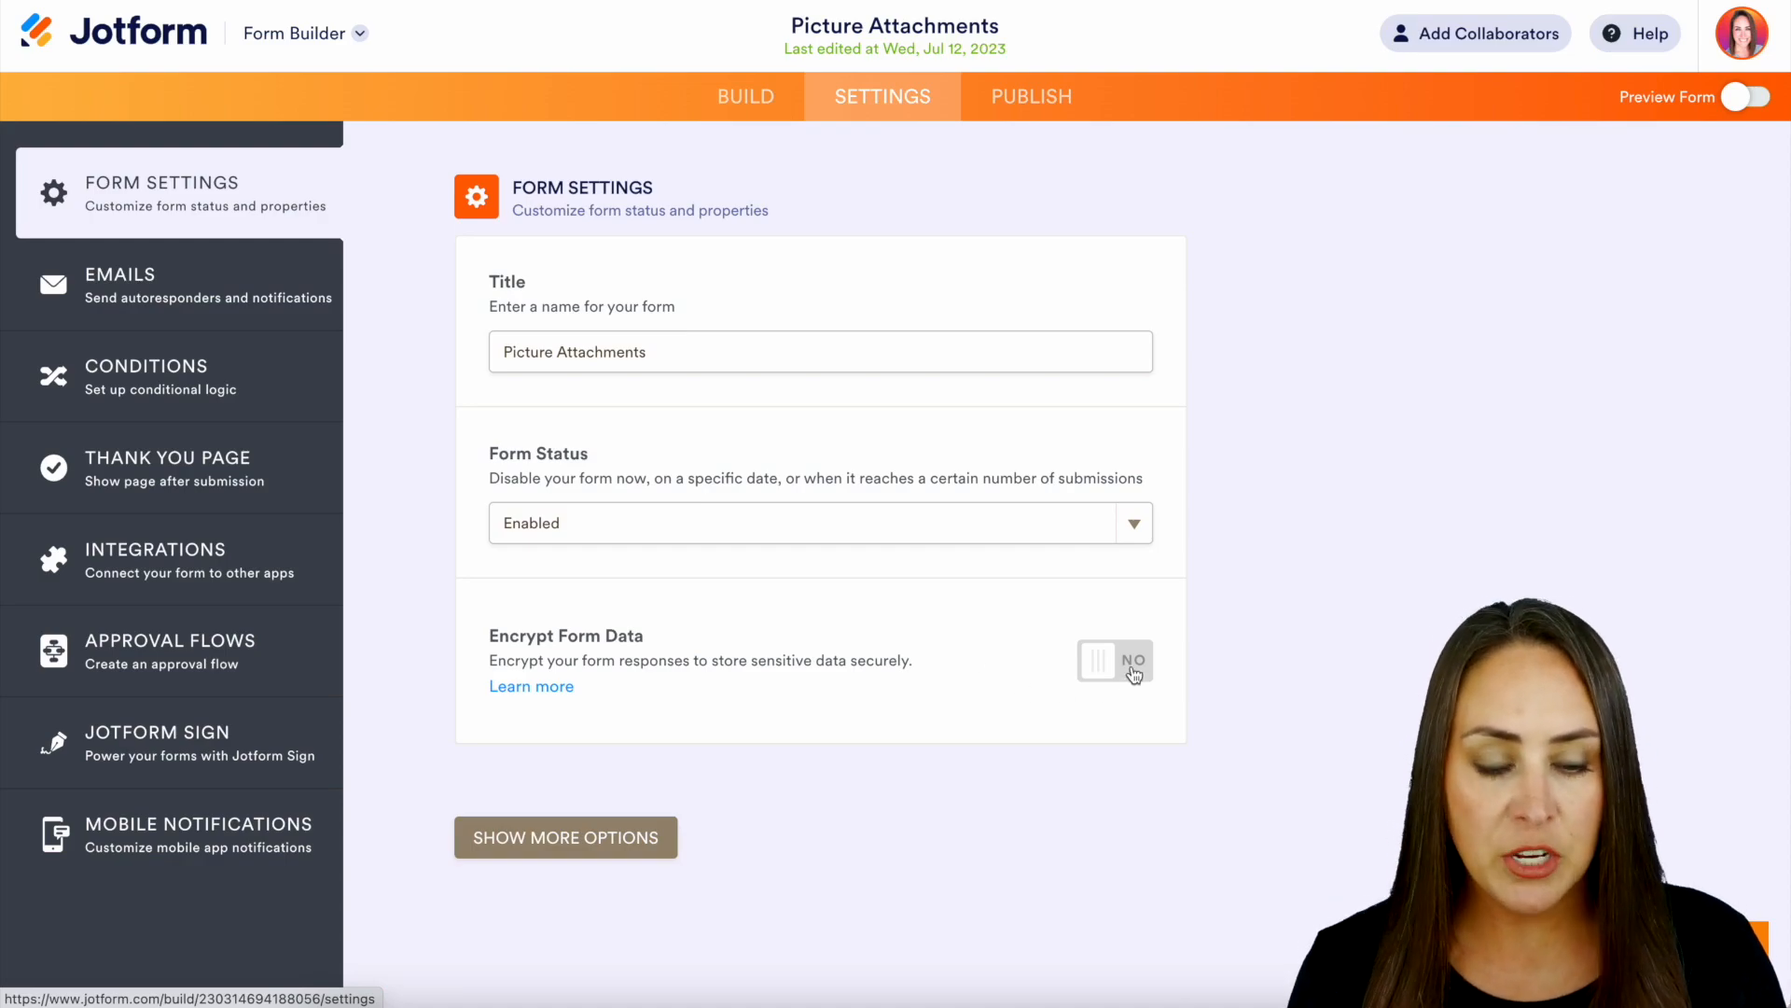
# Step: Switch Encrypt Form Data on, reaching the Set Access Code step of Form Encryption
pyautogui.click(1112, 660)
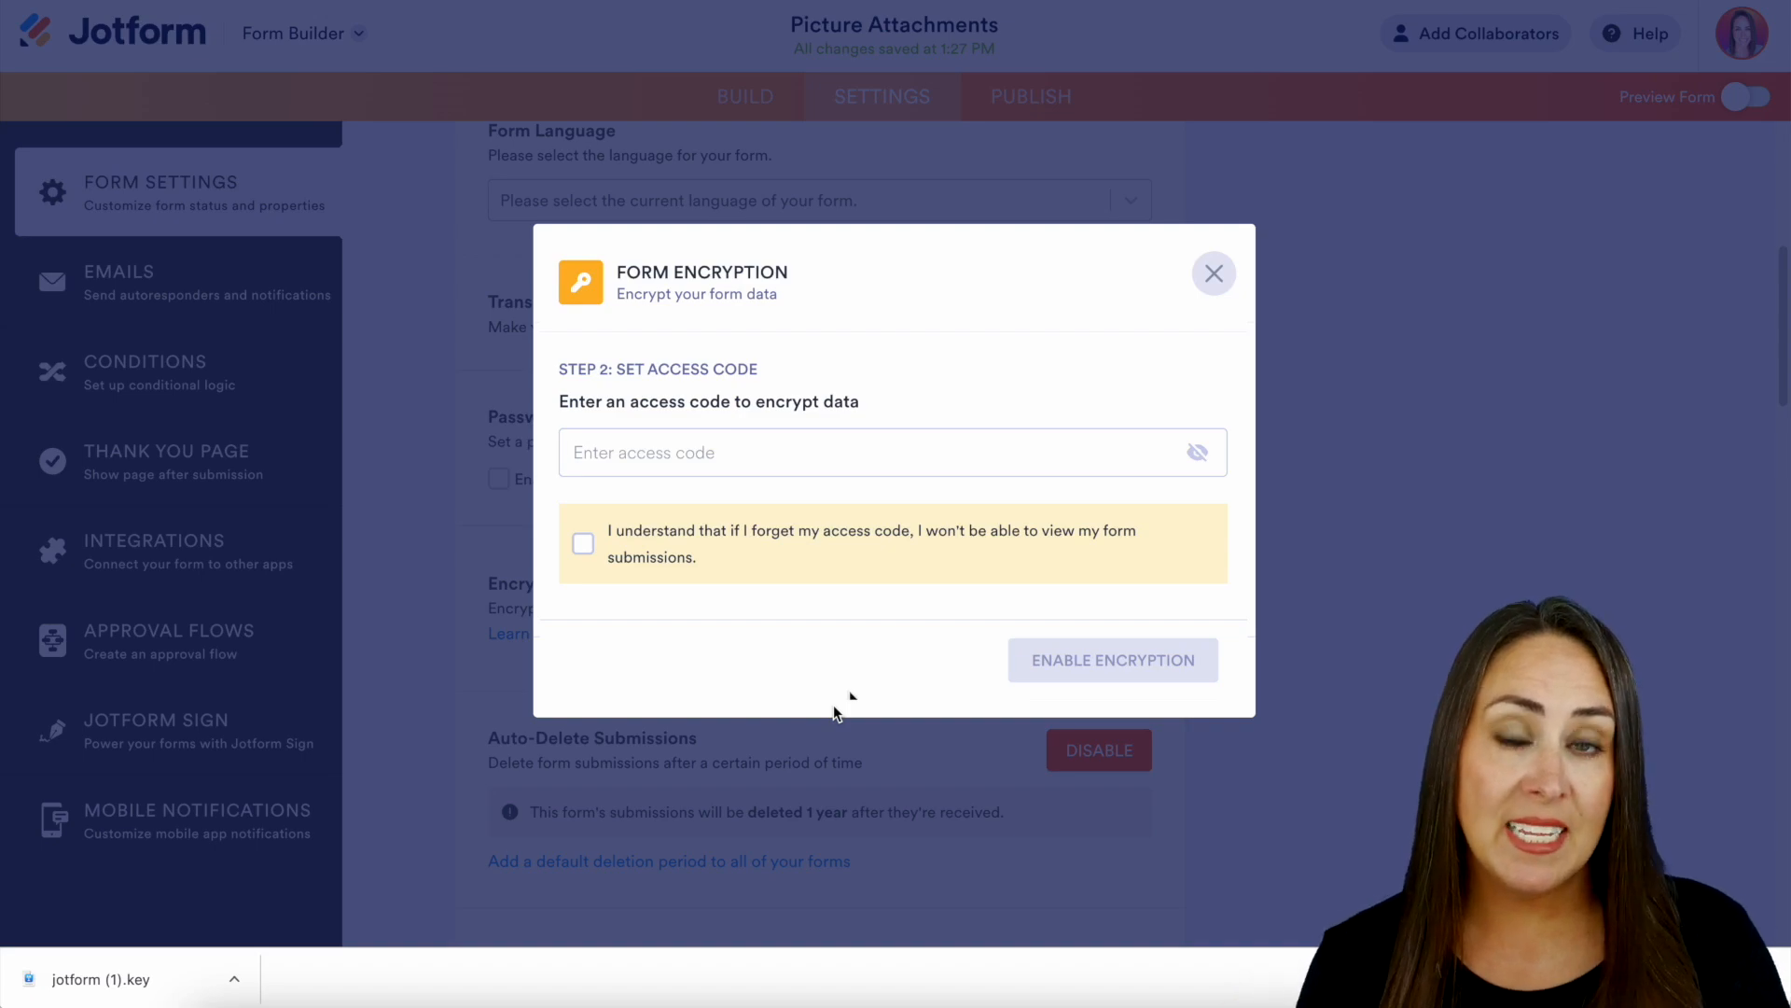
pyautogui.moveTo(1157, 502)
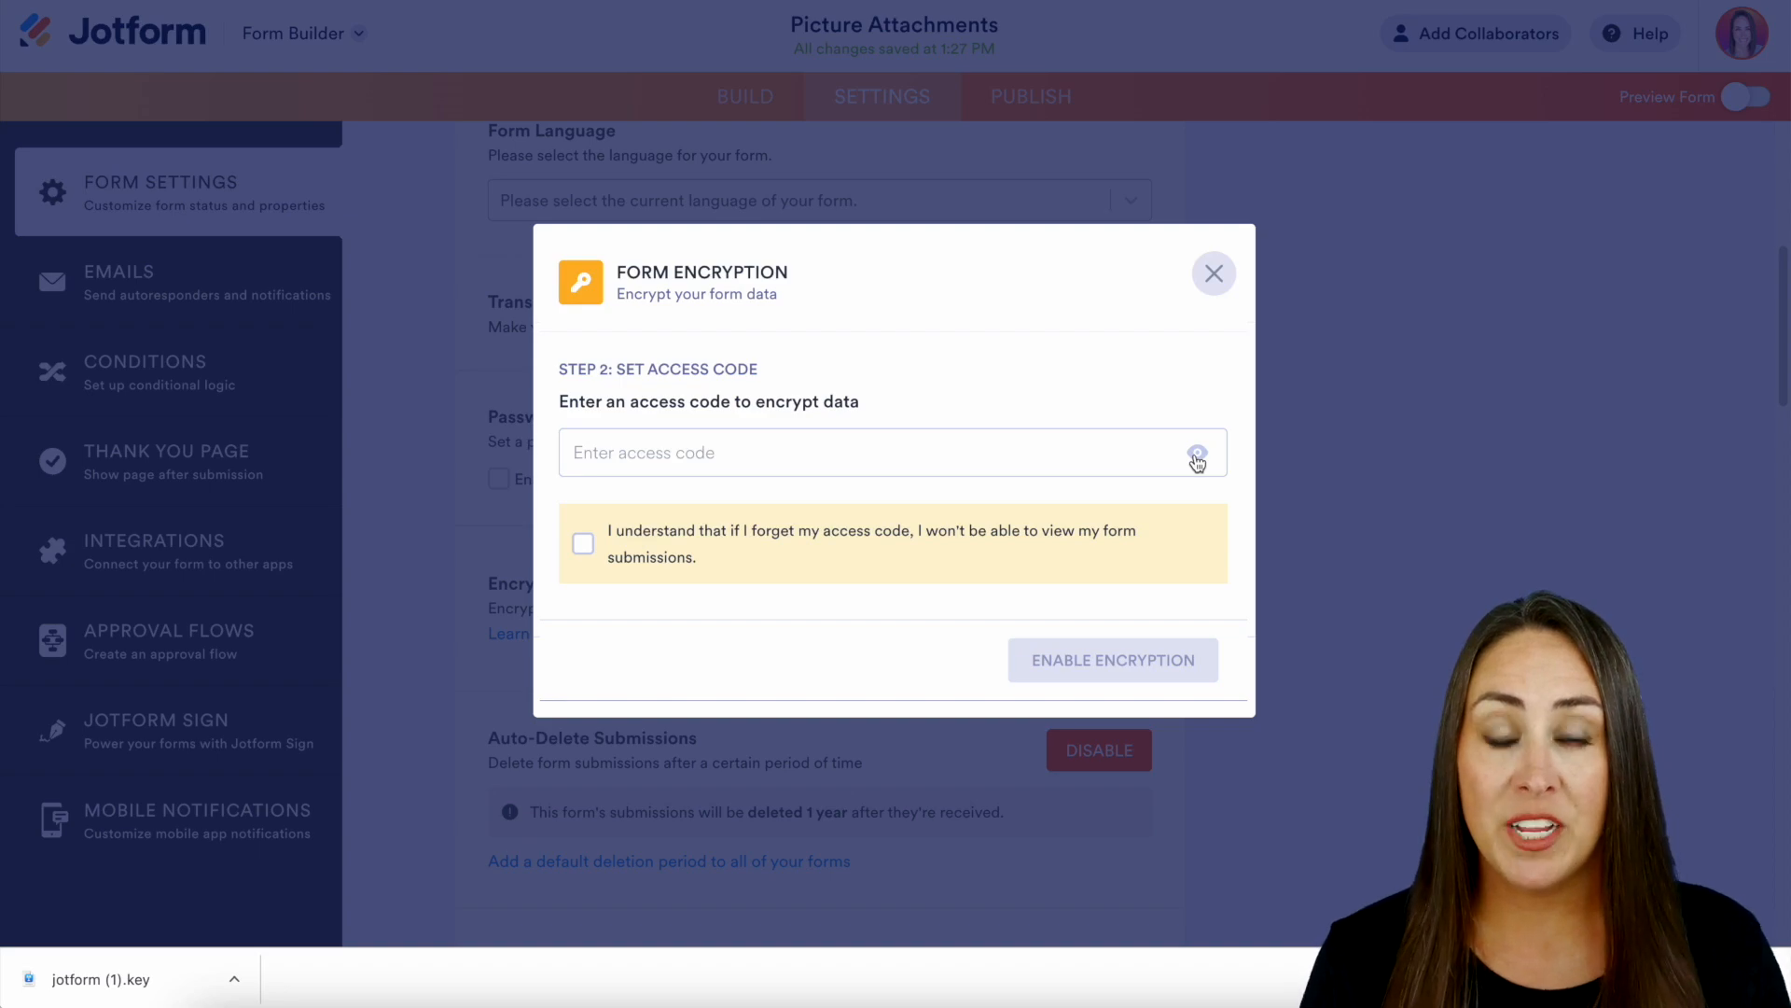
pyautogui.moveTo(915, 508)
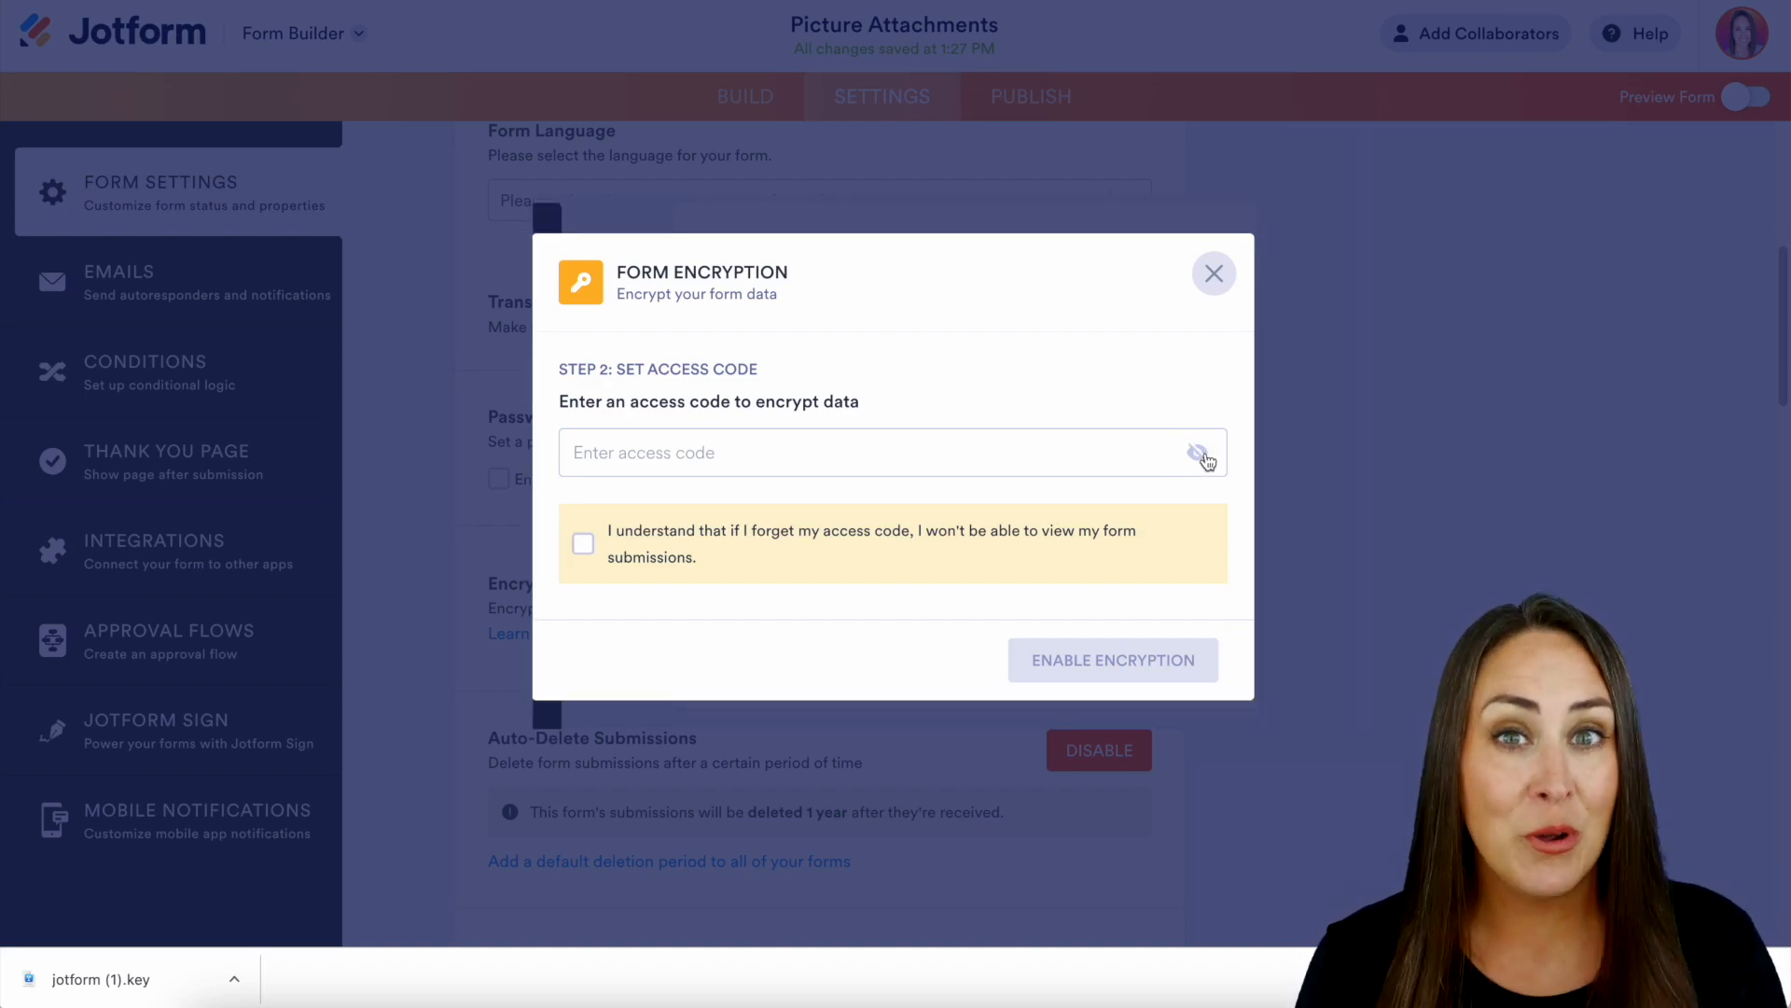
pyautogui.click(904, 452)
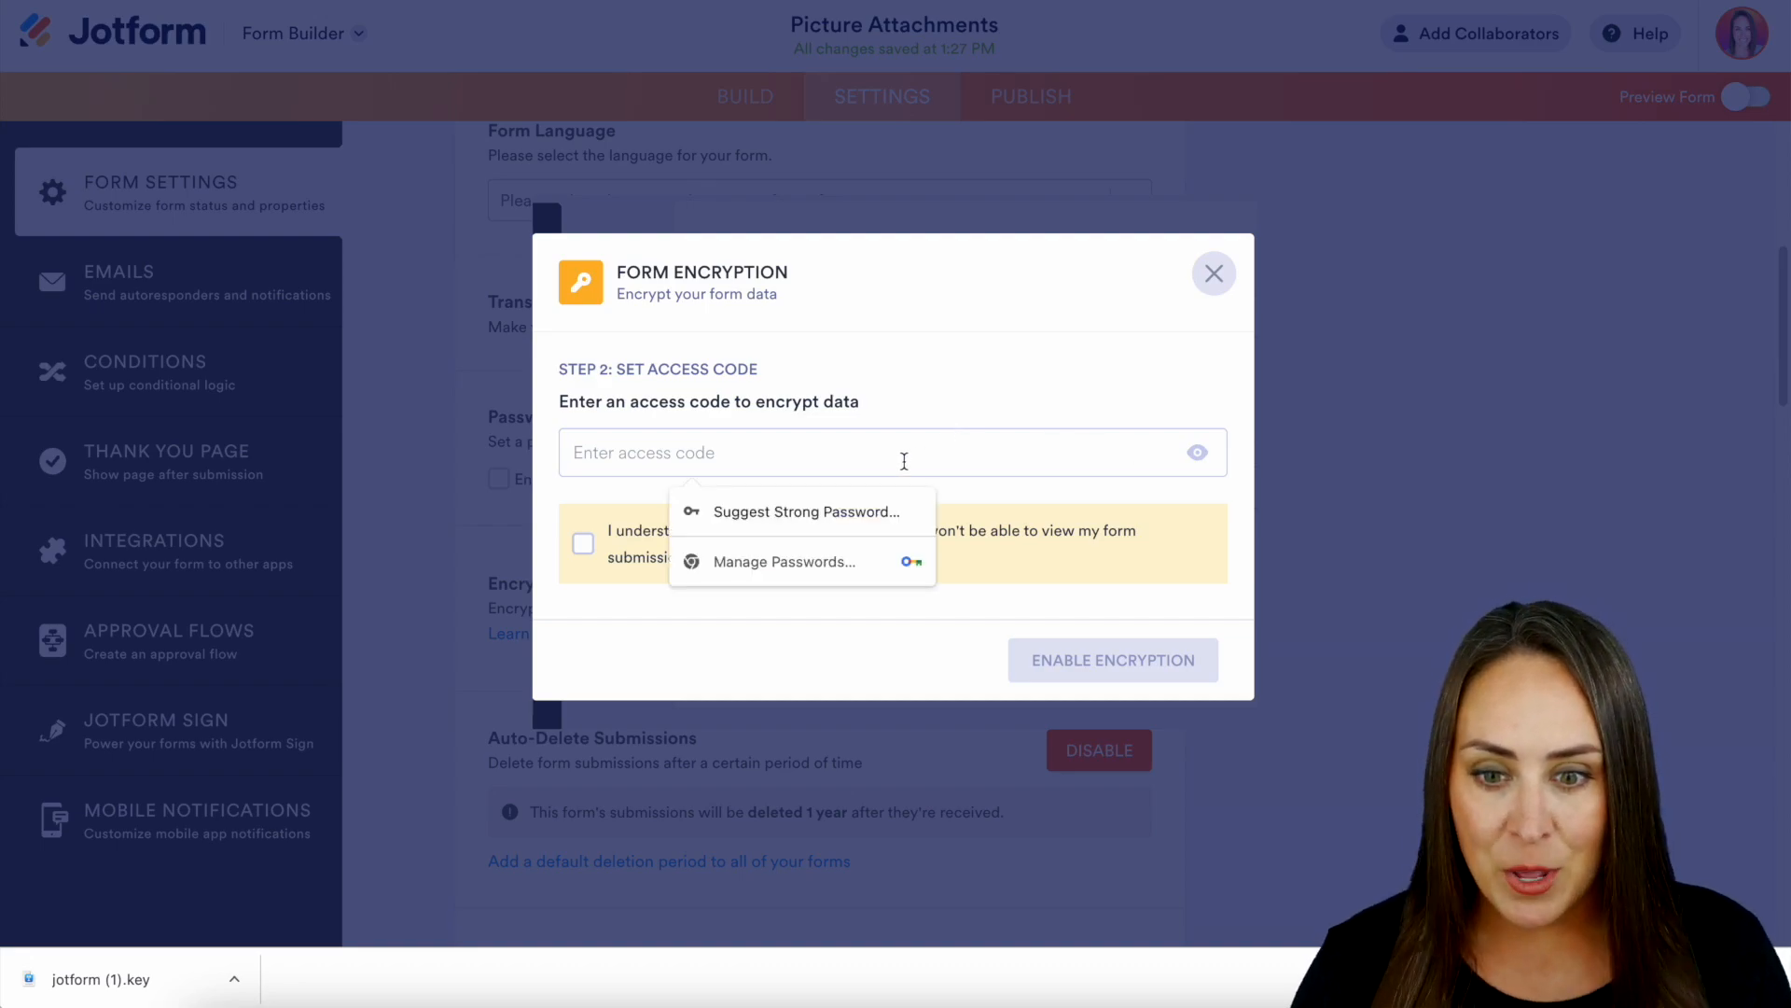
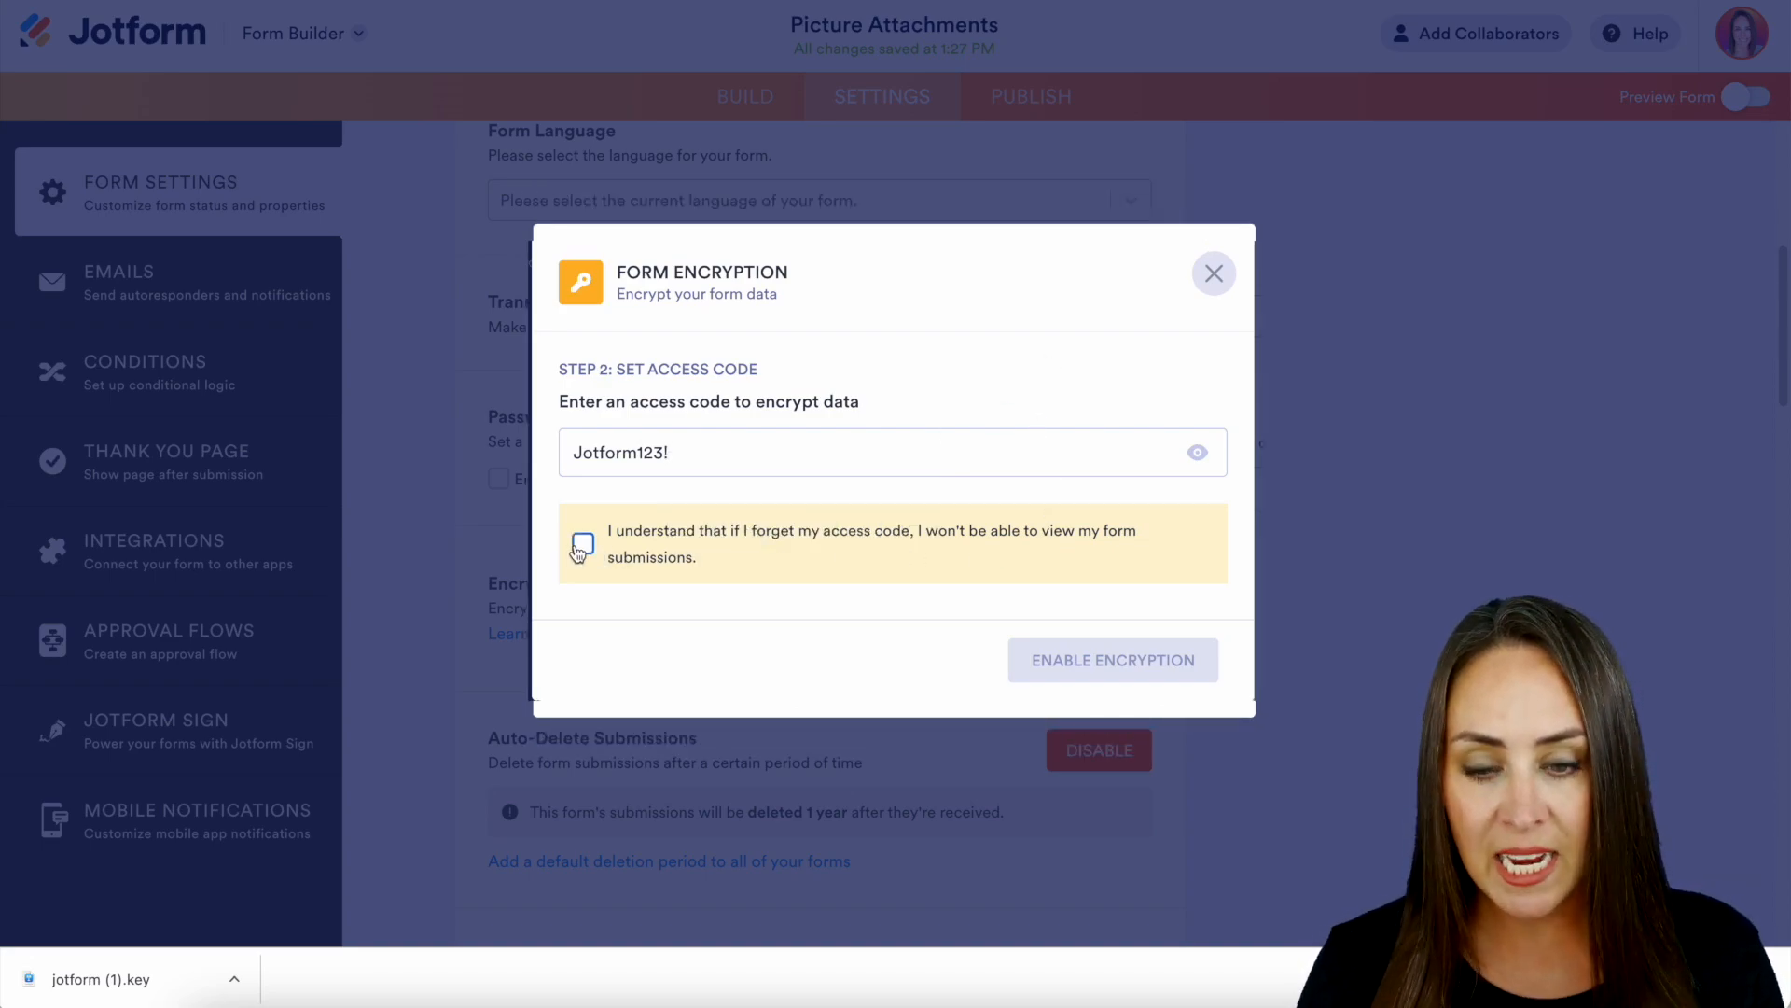
pyautogui.click(1114, 677)
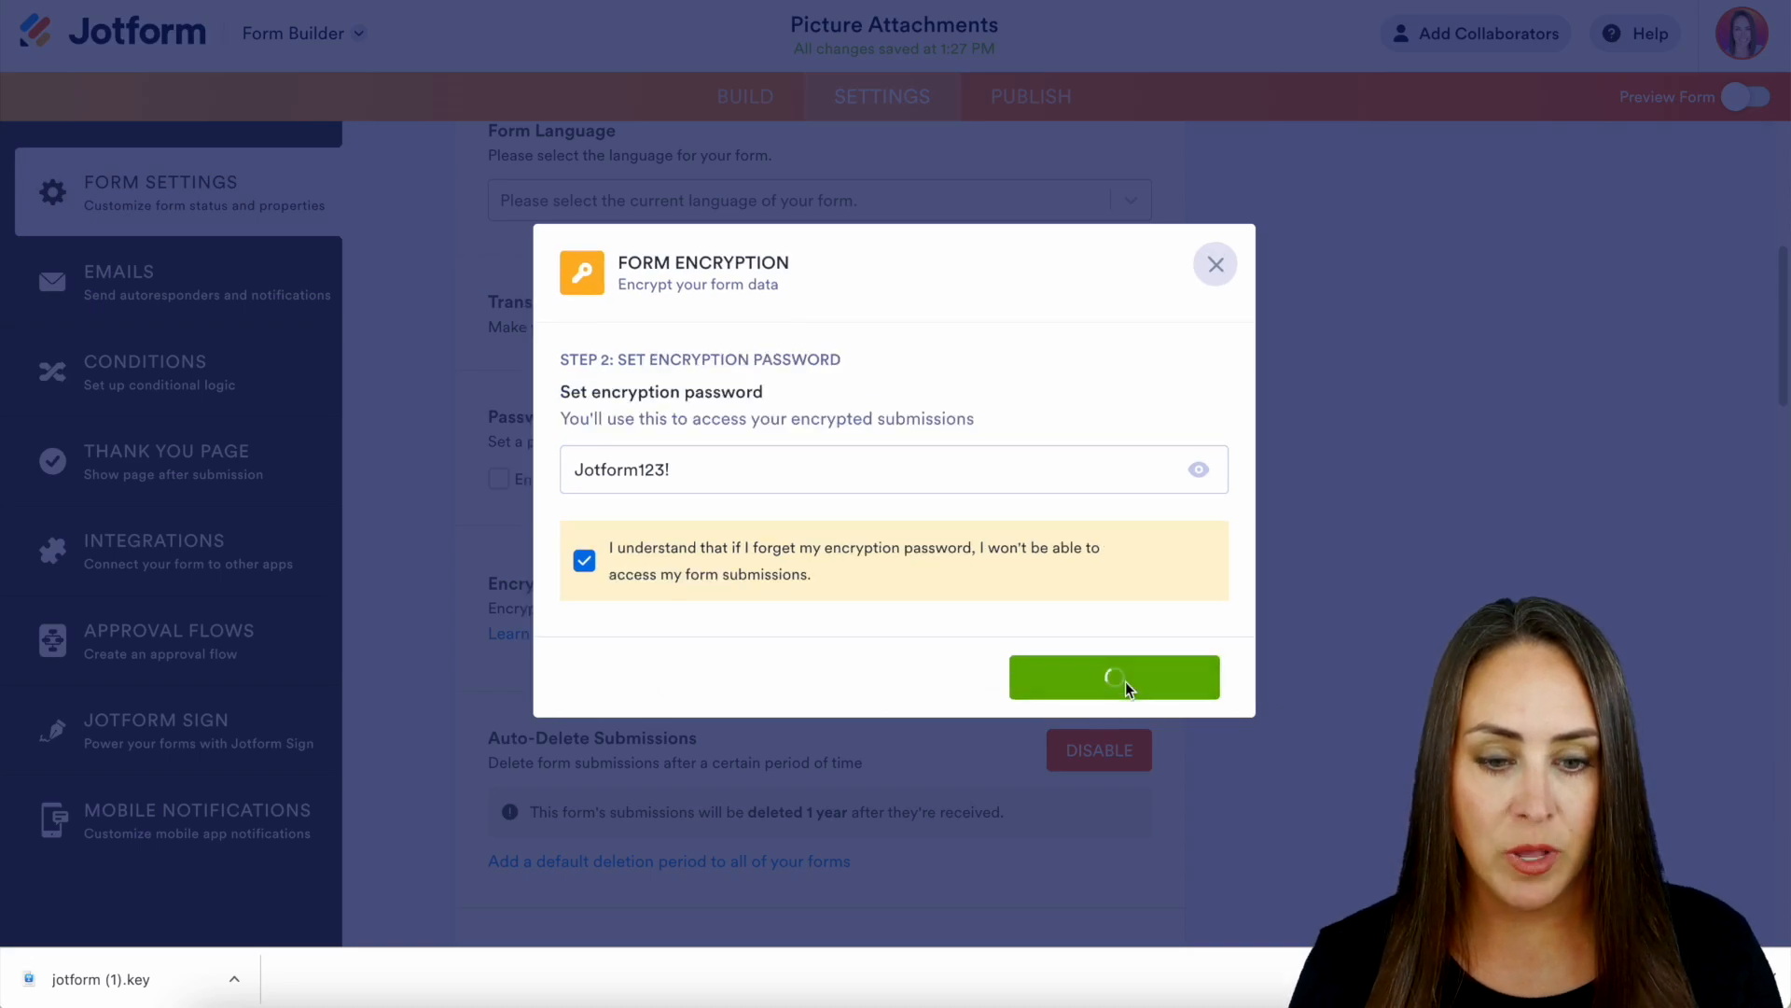
pyautogui.click(1114, 677)
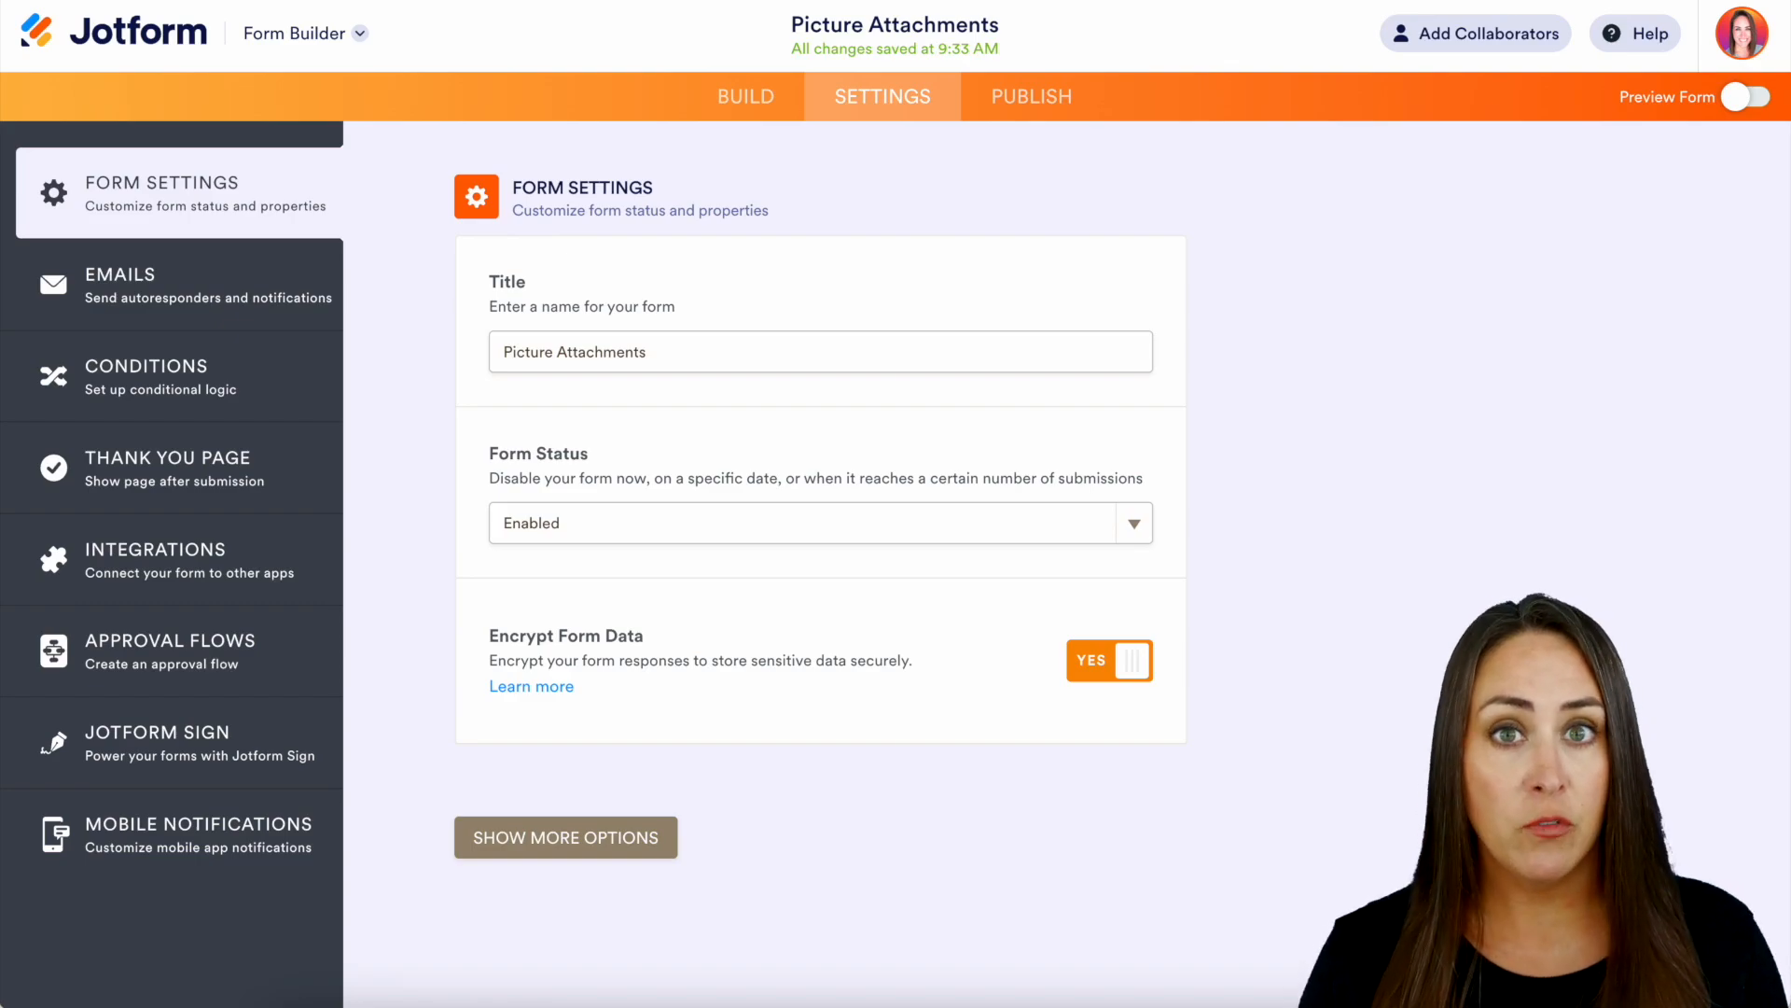
pyautogui.moveTo(209, 543)
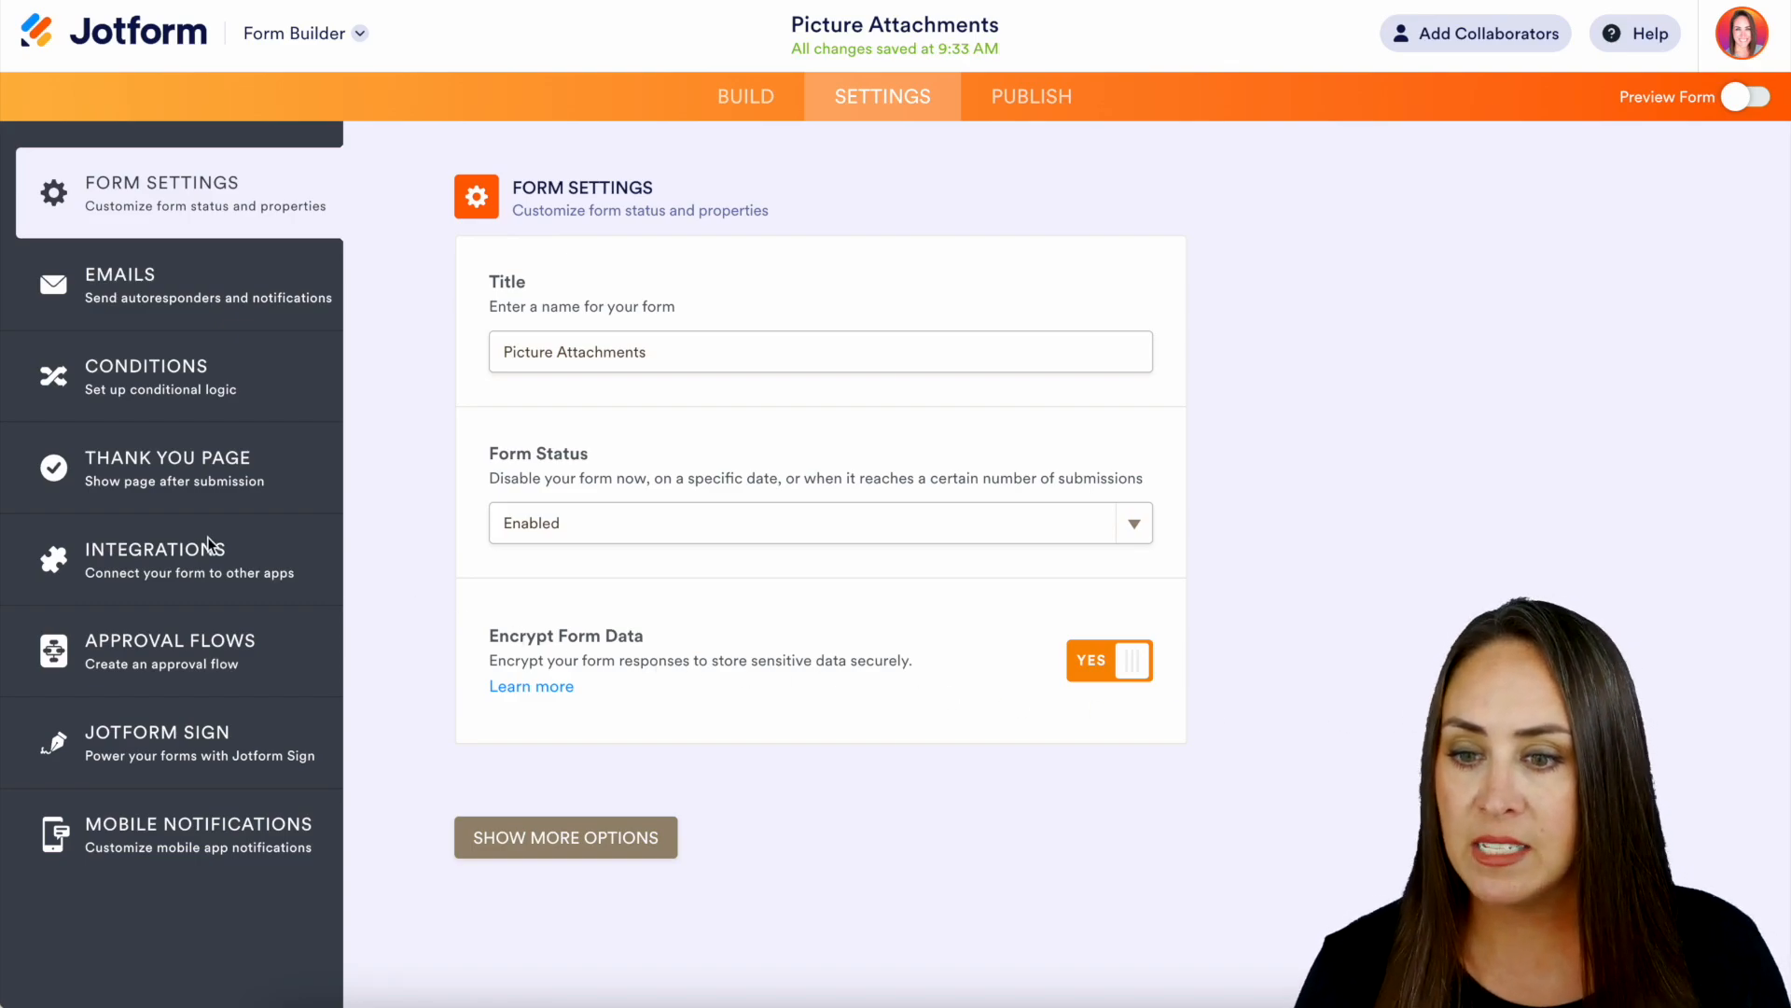
# Step: Review Integrations, Approval Flows and Jotform Sign, each unavailable while the form is encrypted
pyautogui.click(153, 548)
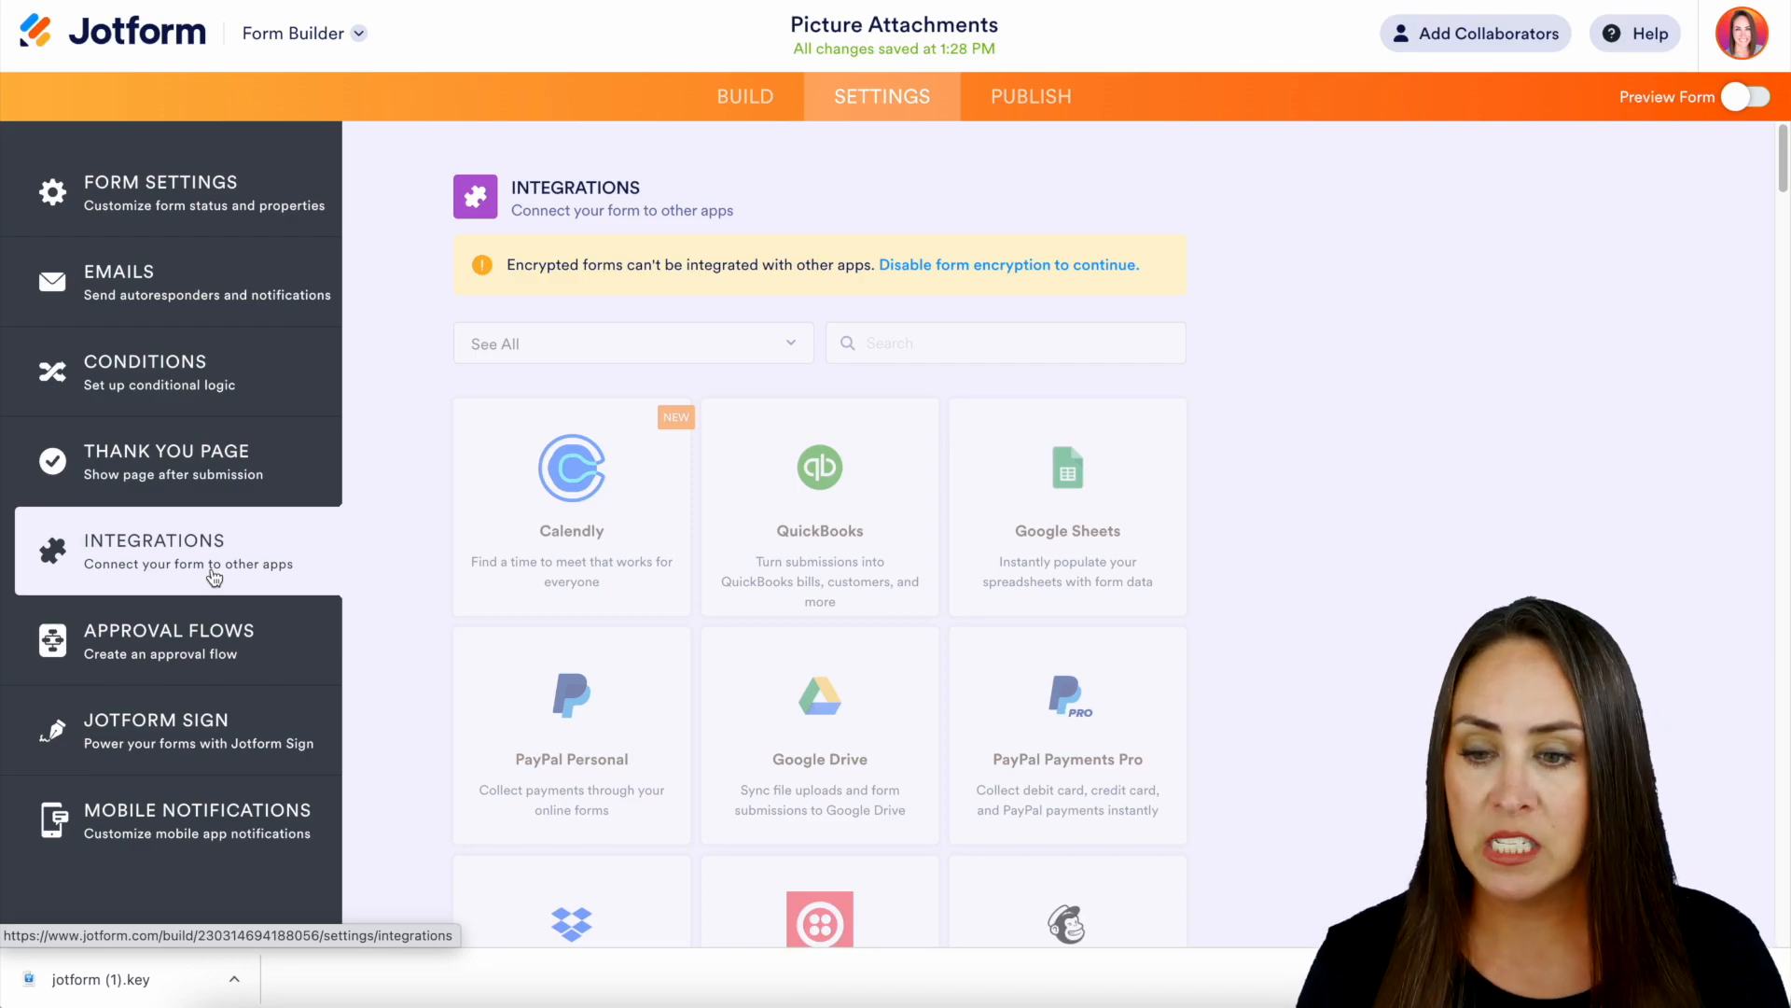
pyautogui.click(215, 649)
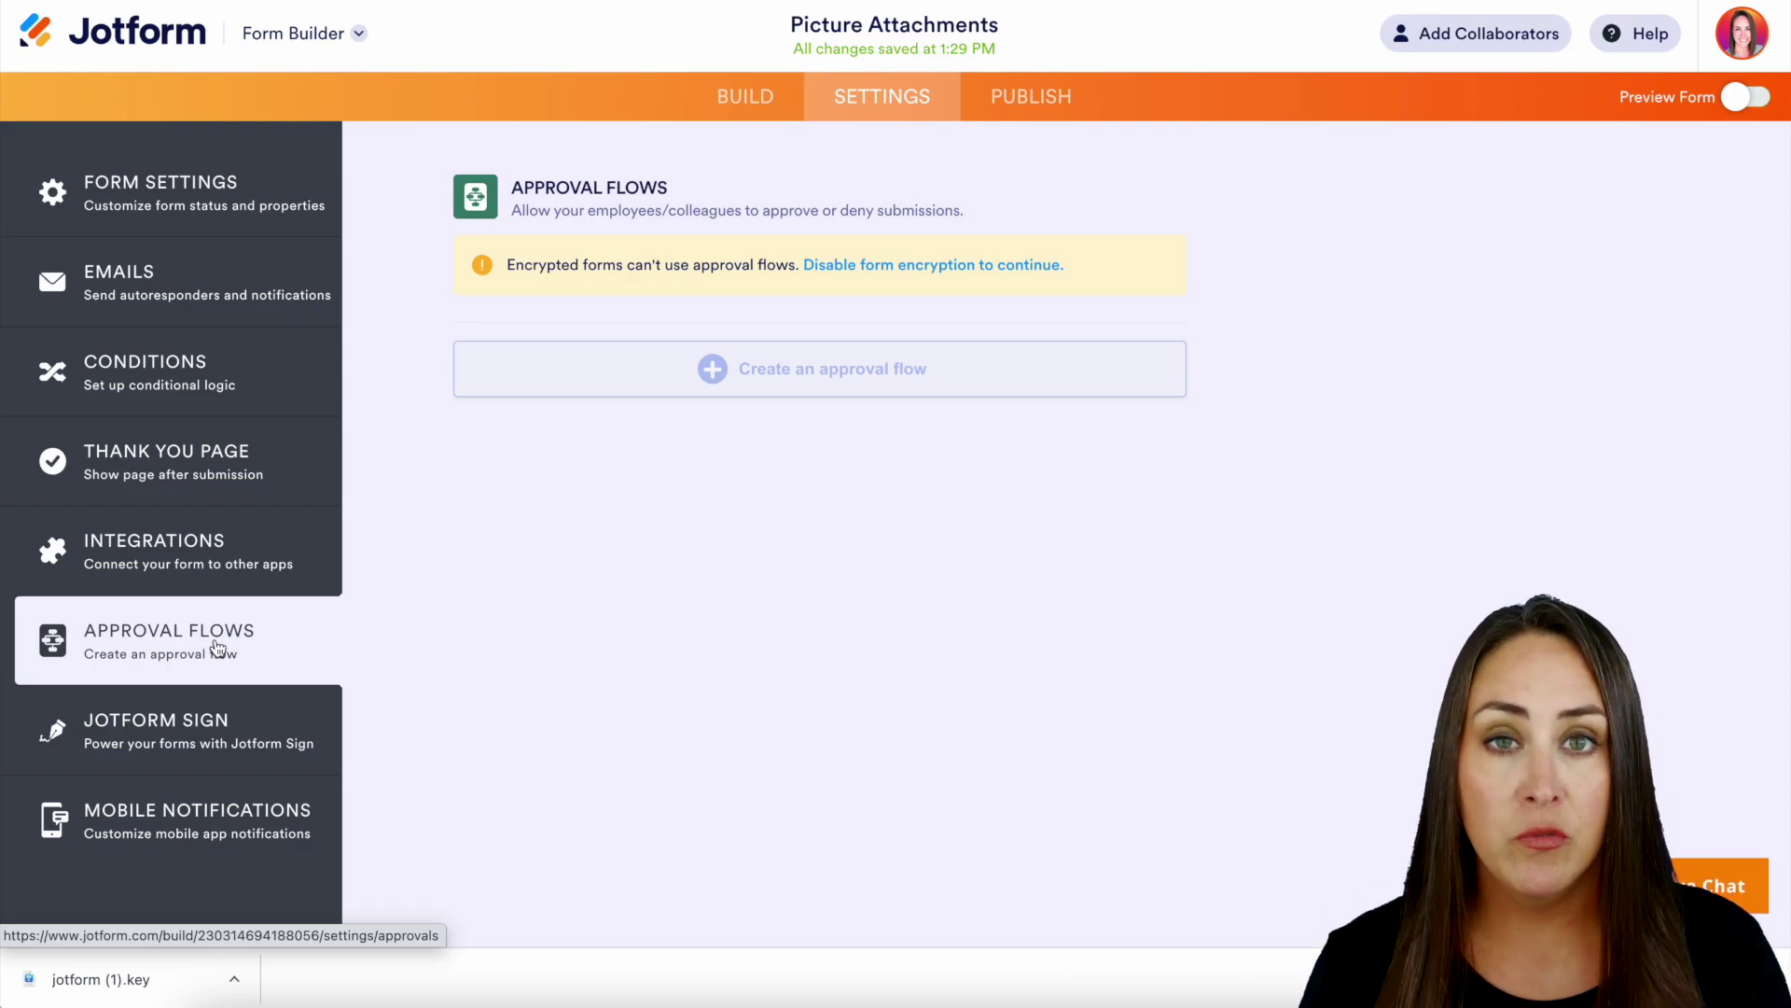
pyautogui.click(157, 732)
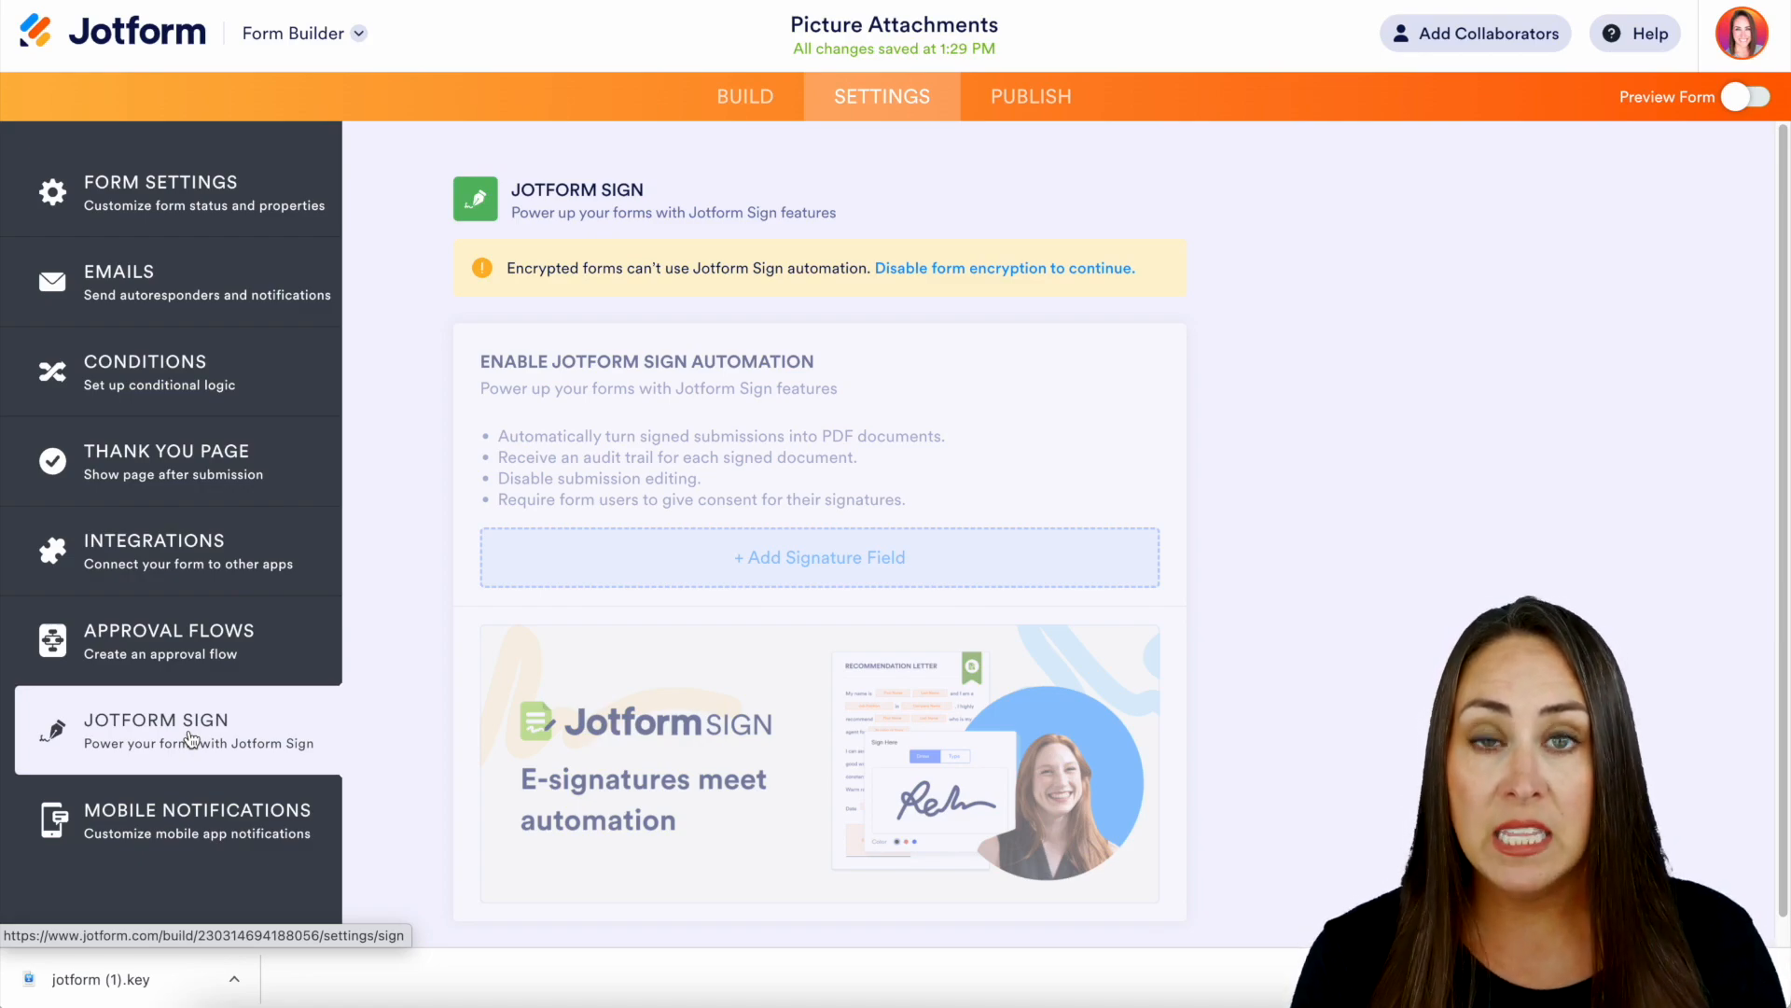
pyautogui.moveTo(1440, 306)
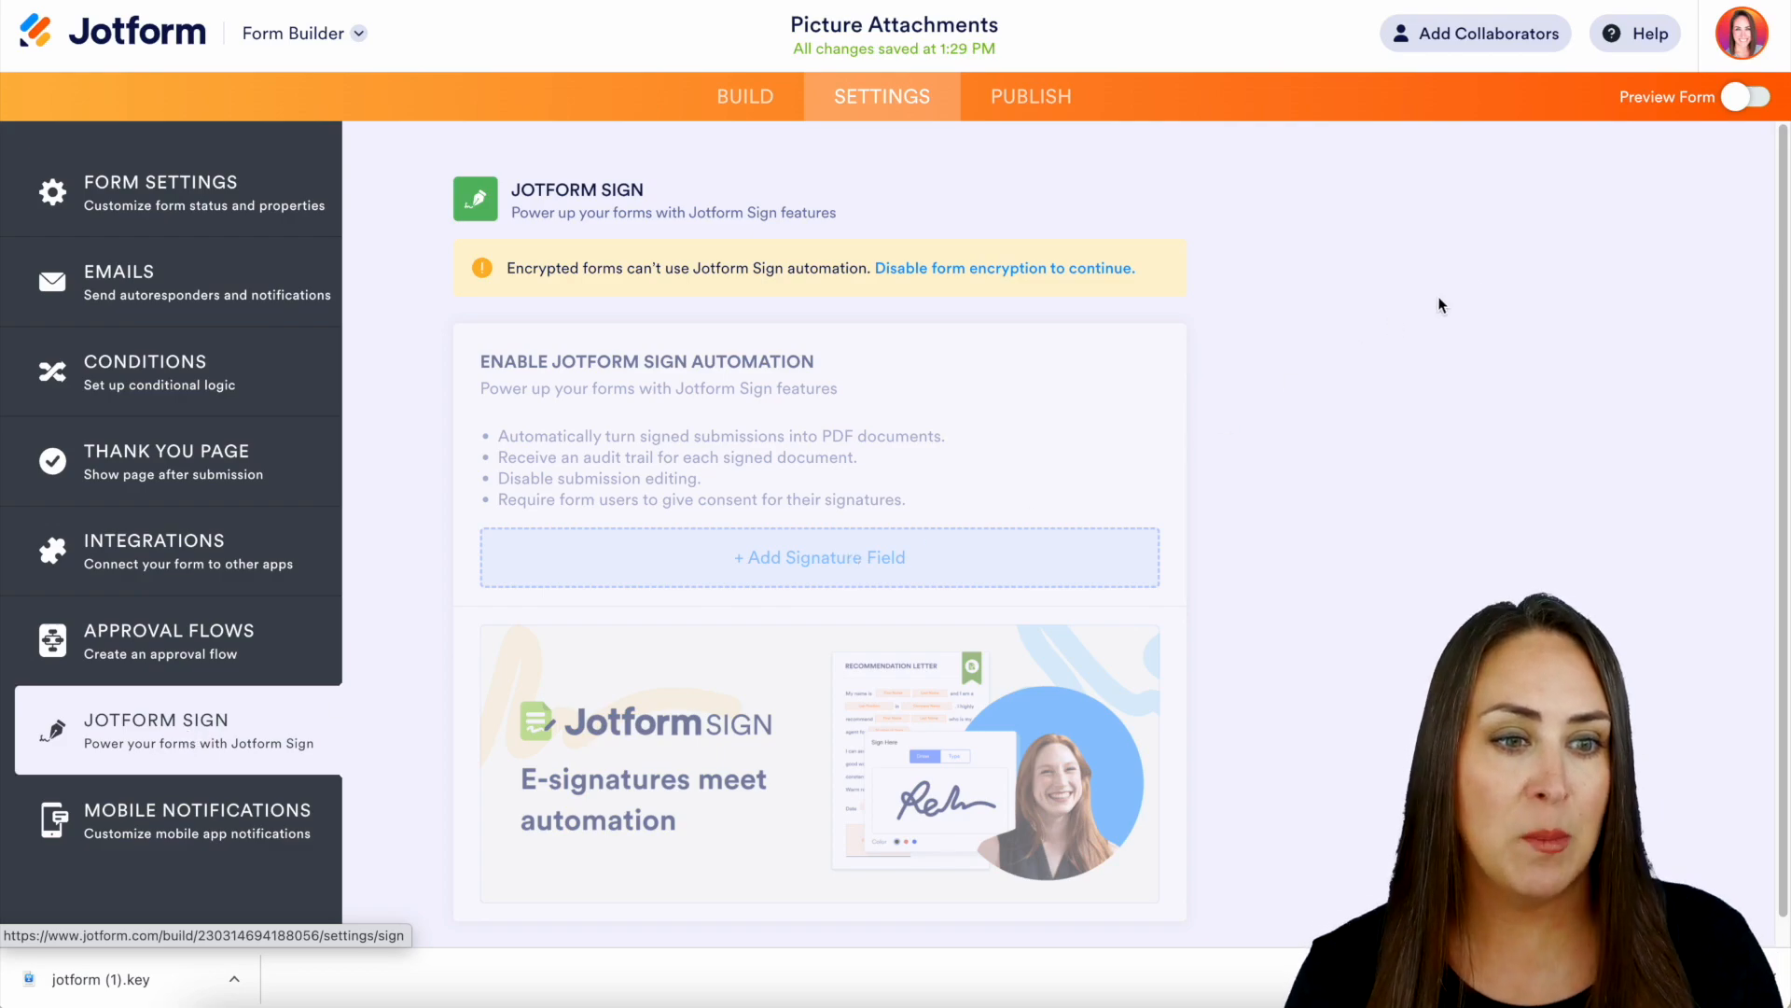
pyautogui.click(1745, 97)
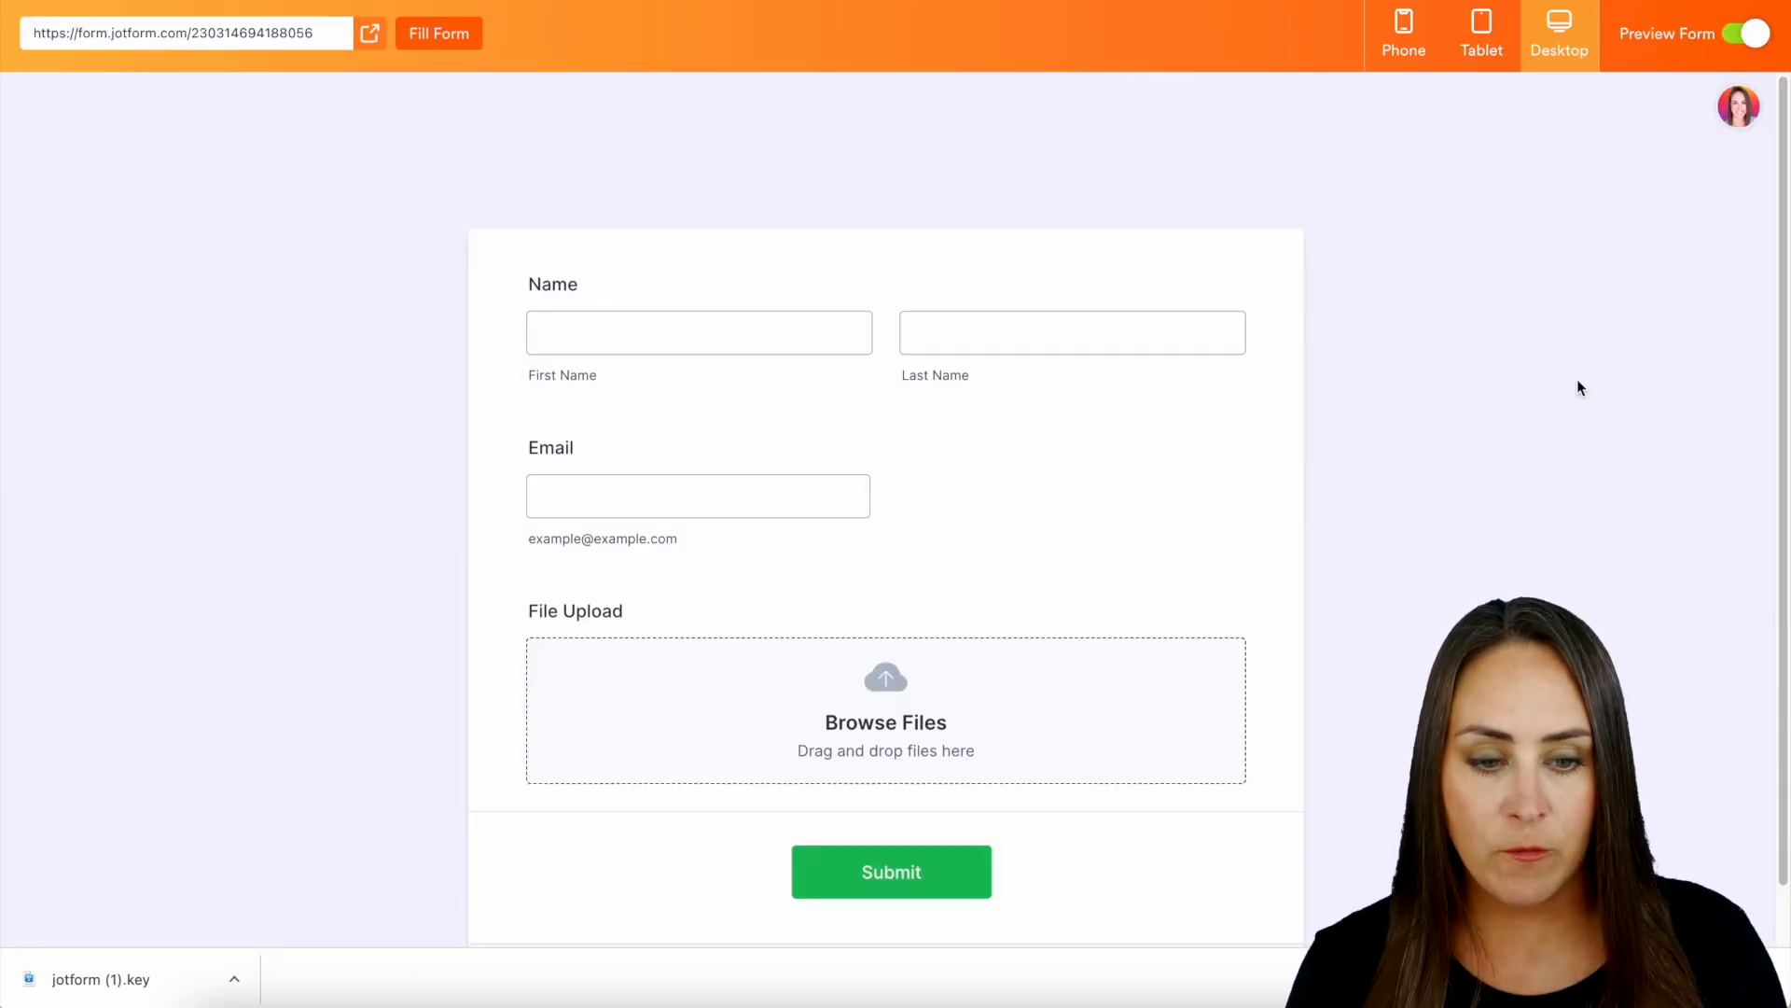
pyautogui.scroll(-3)
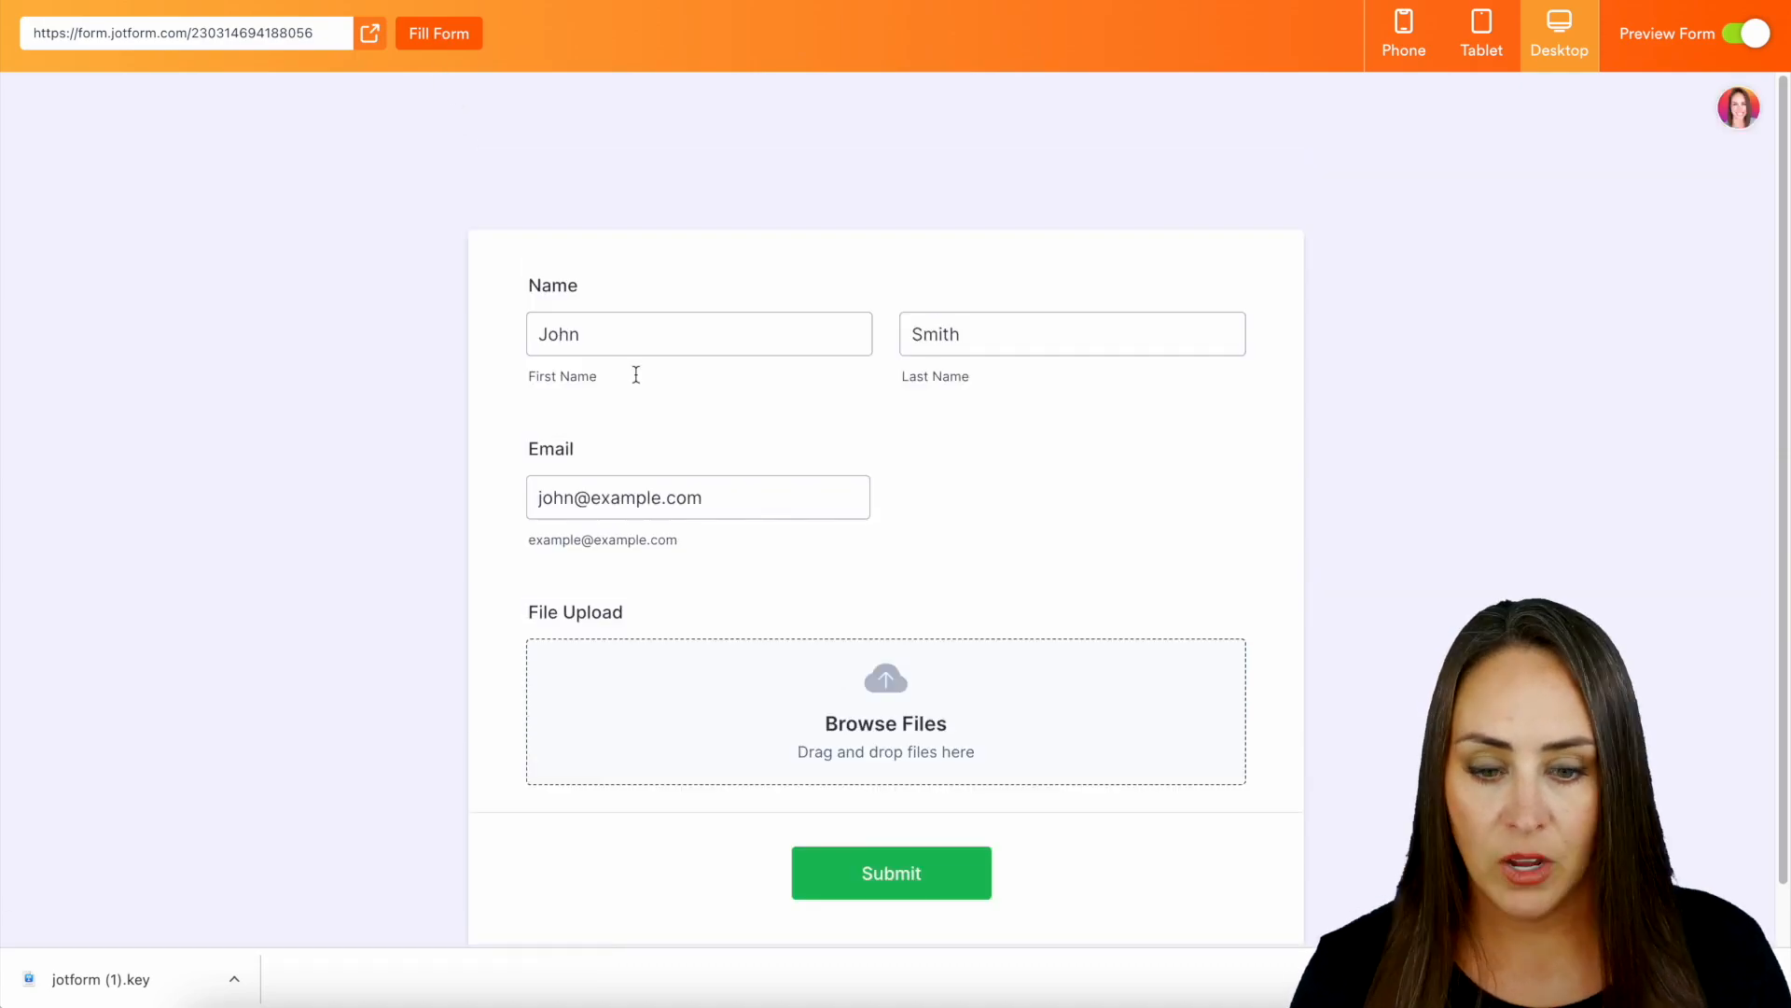
pyautogui.click(892, 873)
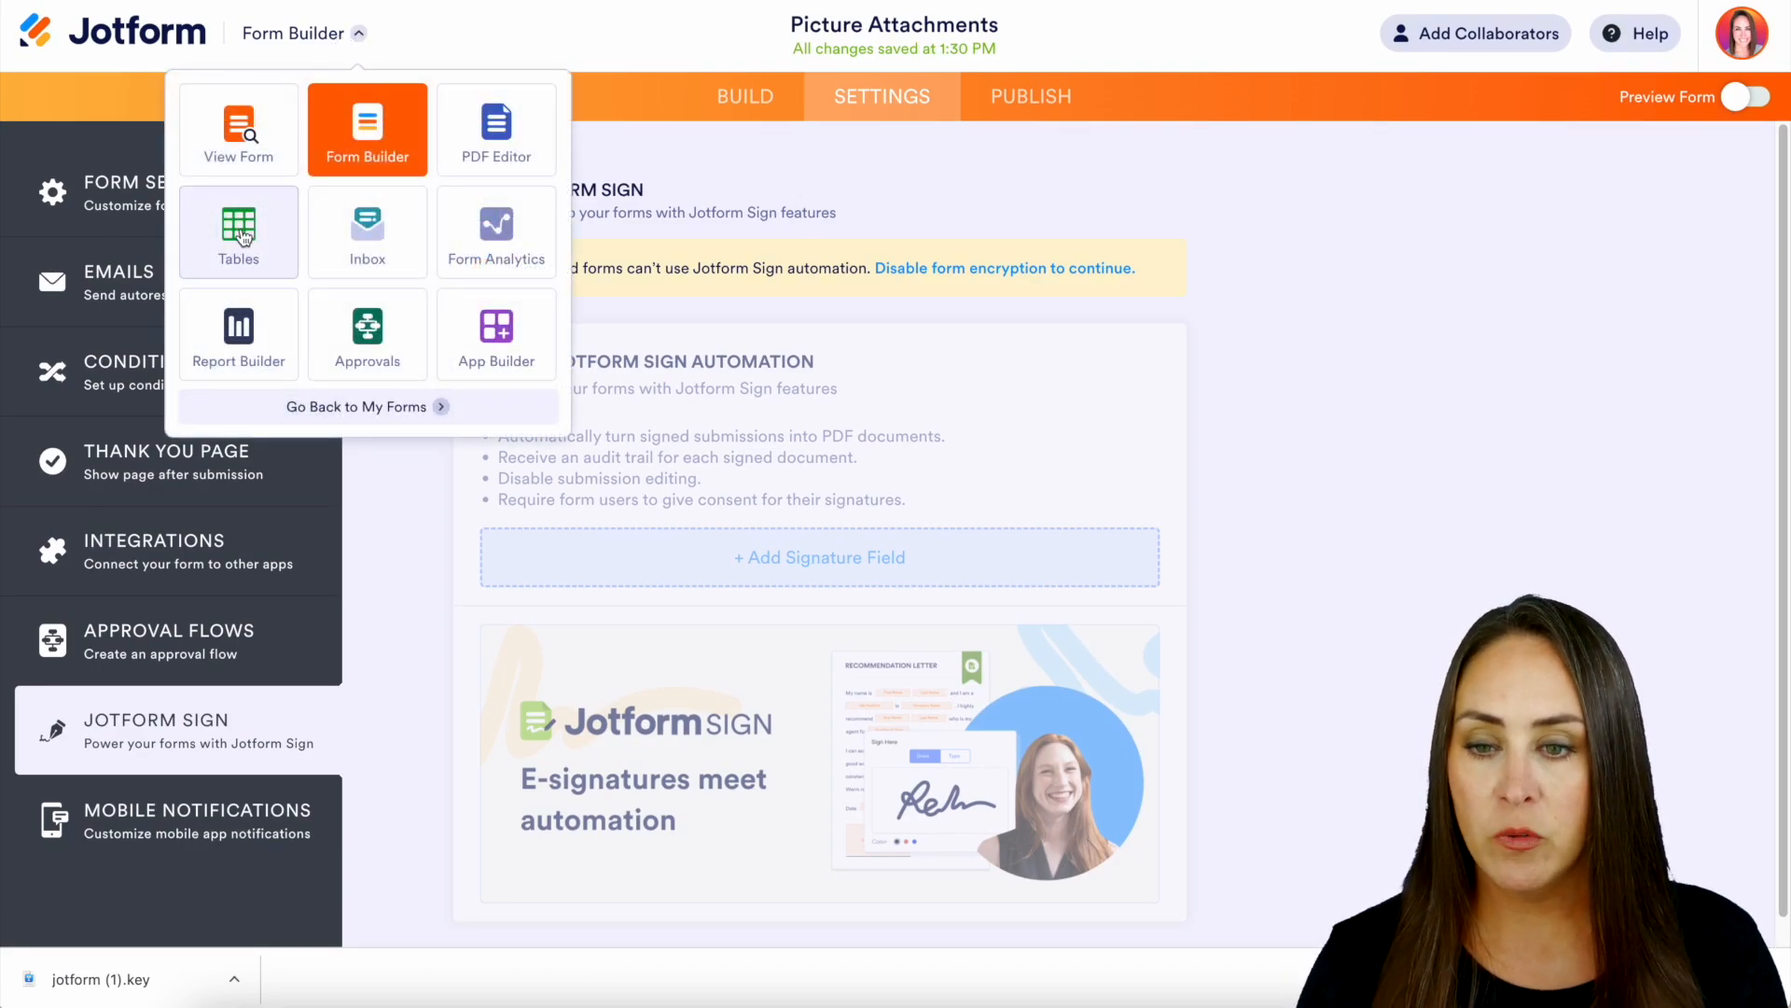
# Step: View submissions in Tables and unlock them with the access code, showing ten entries including John Smith
pyautogui.click(239, 231)
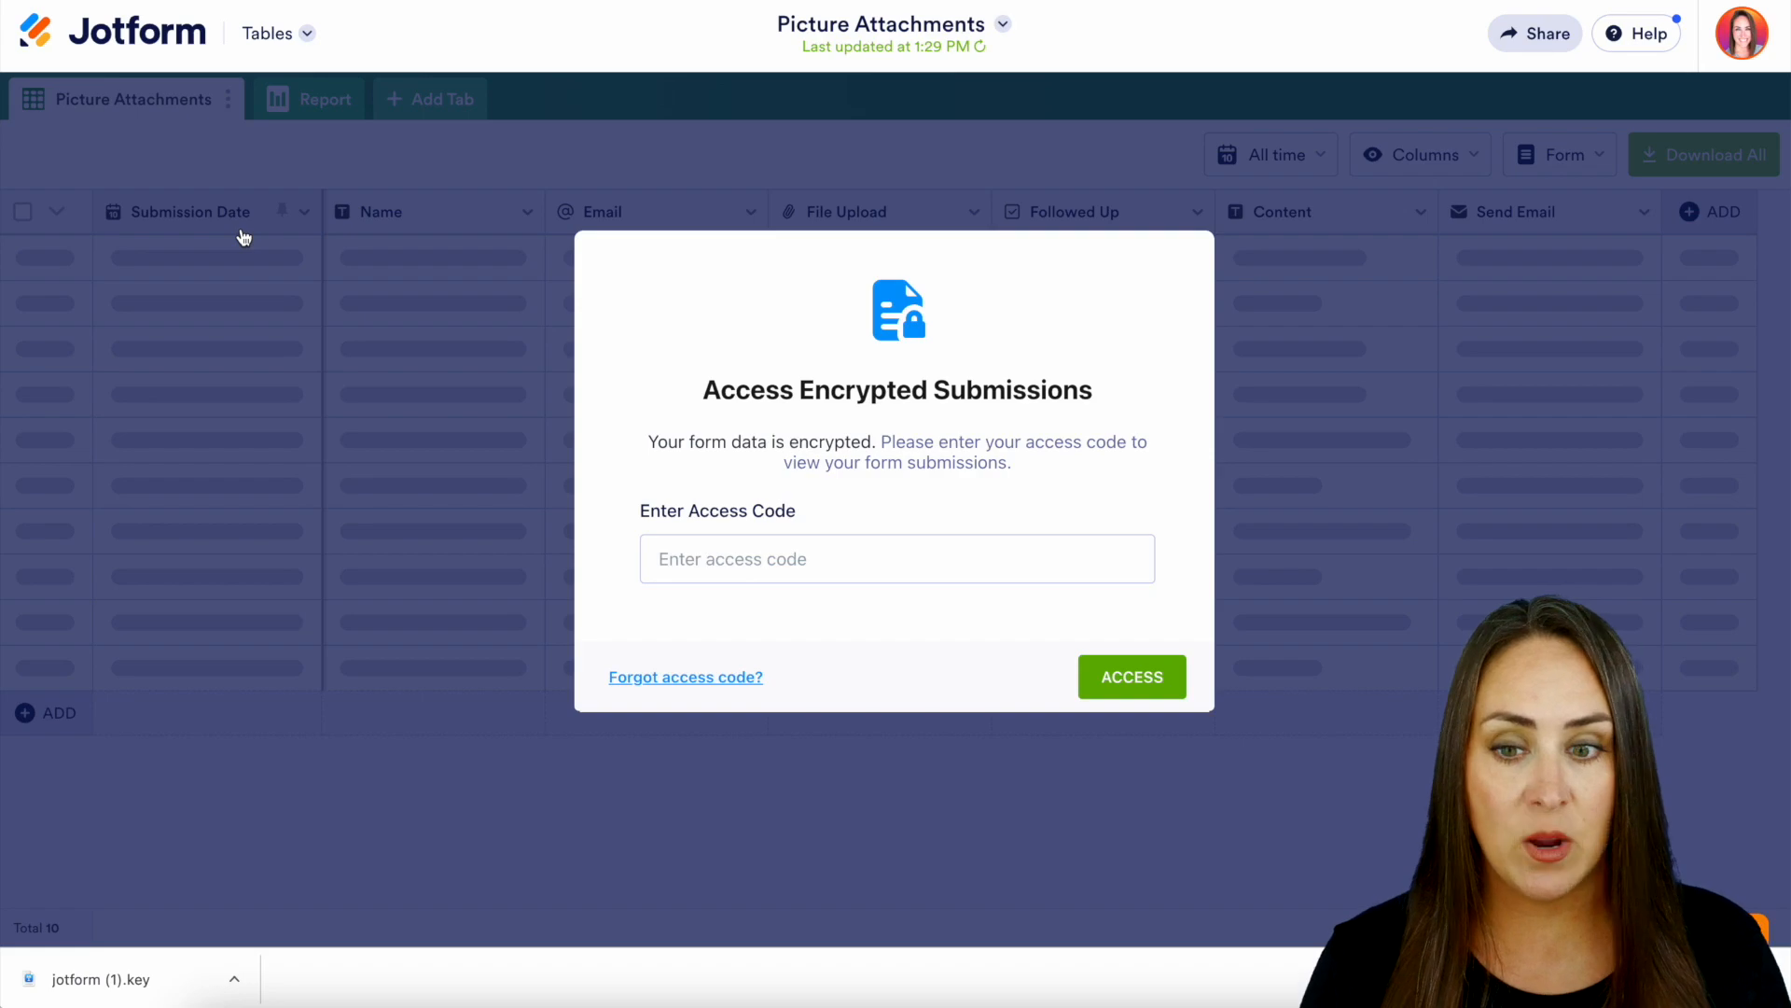
pyautogui.moveTo(368, 456)
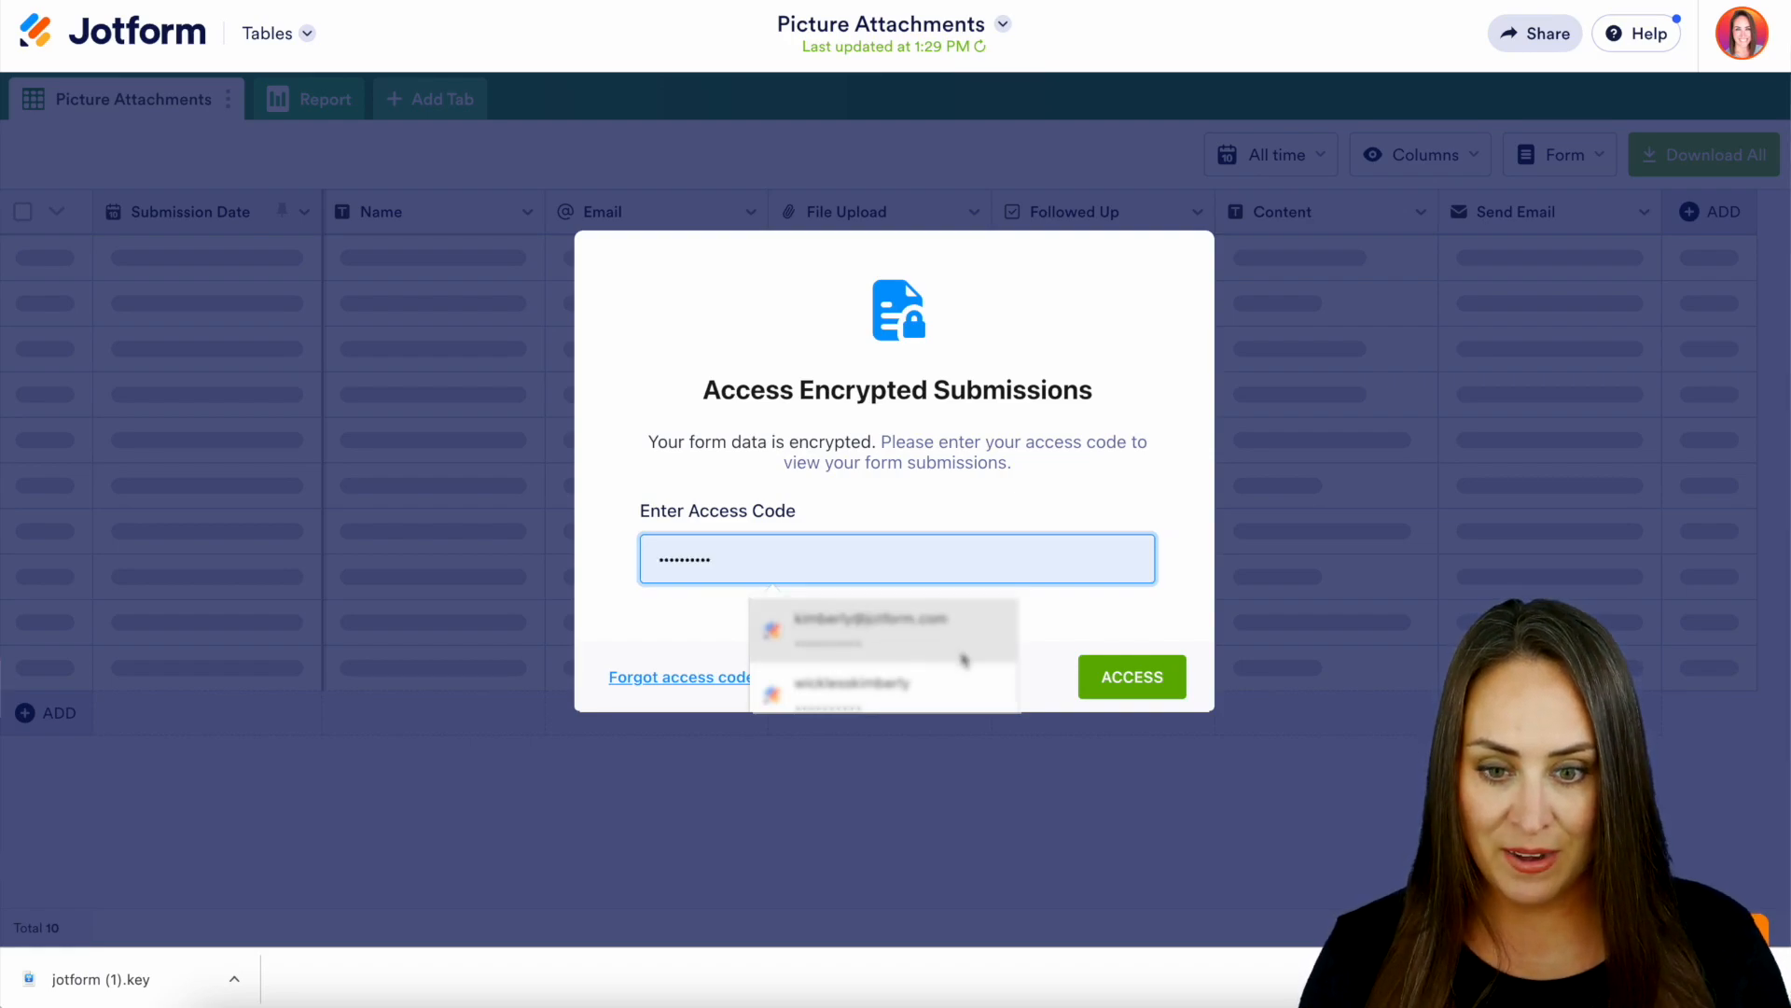
pyautogui.click(1131, 677)
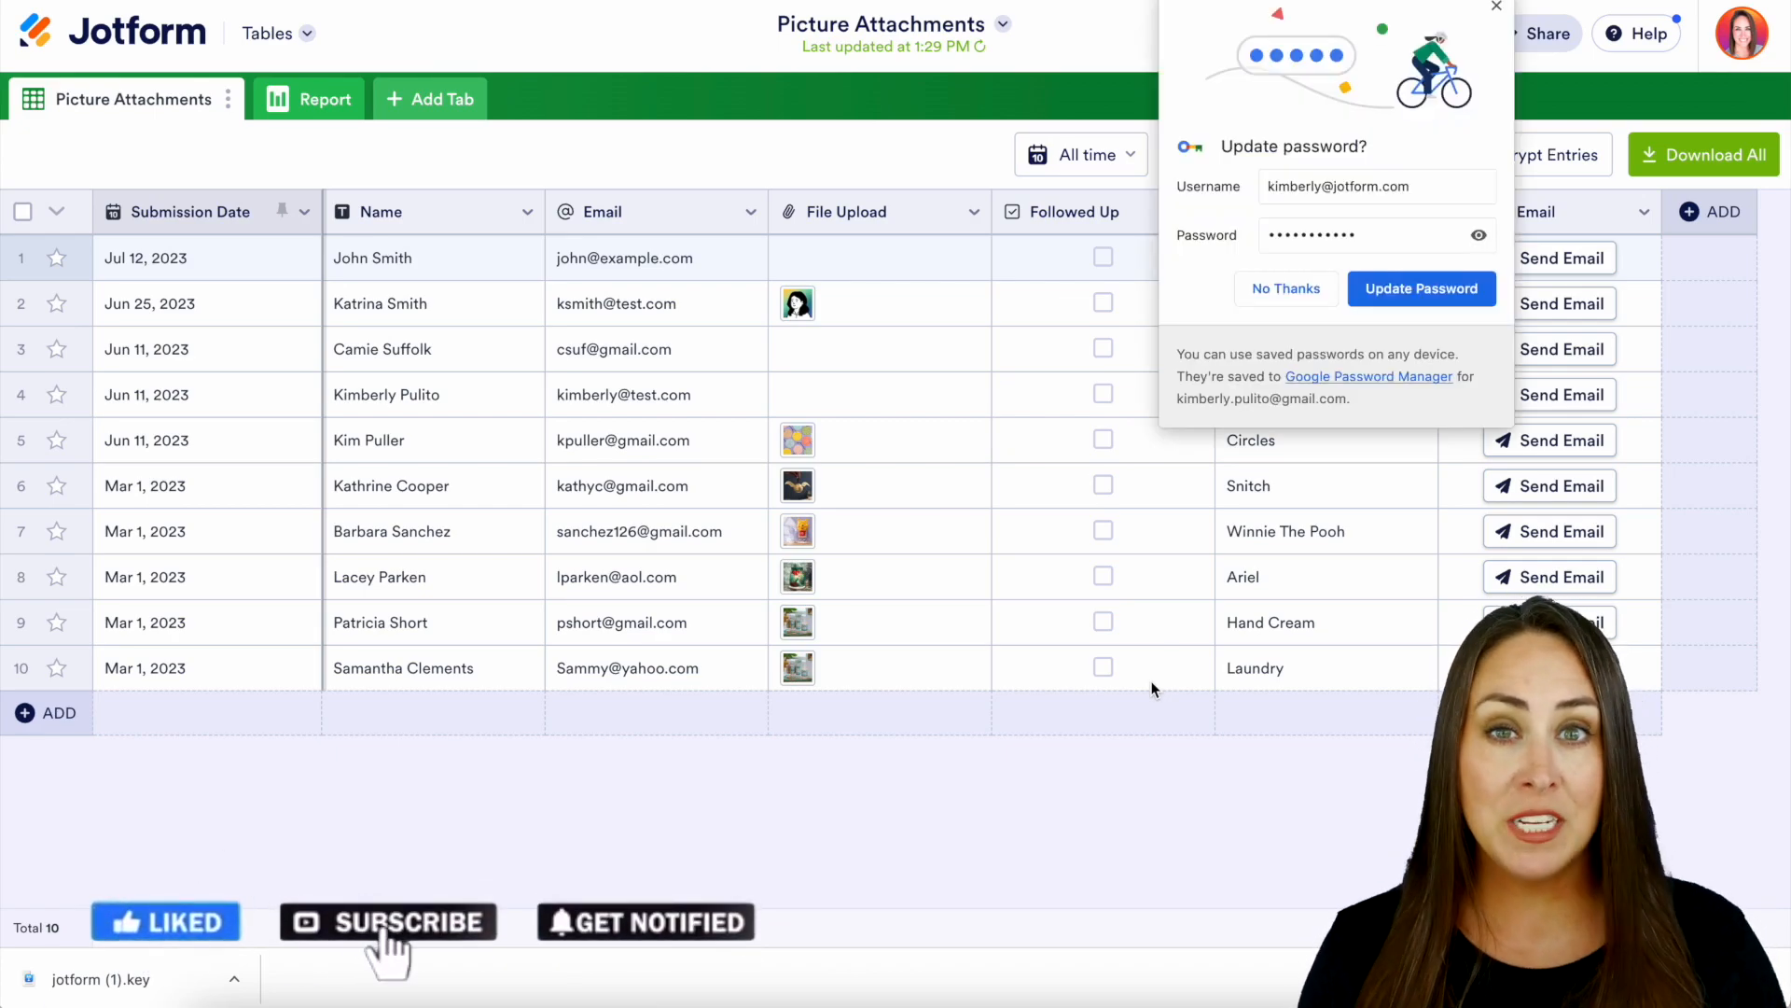
pyautogui.click(388, 922)
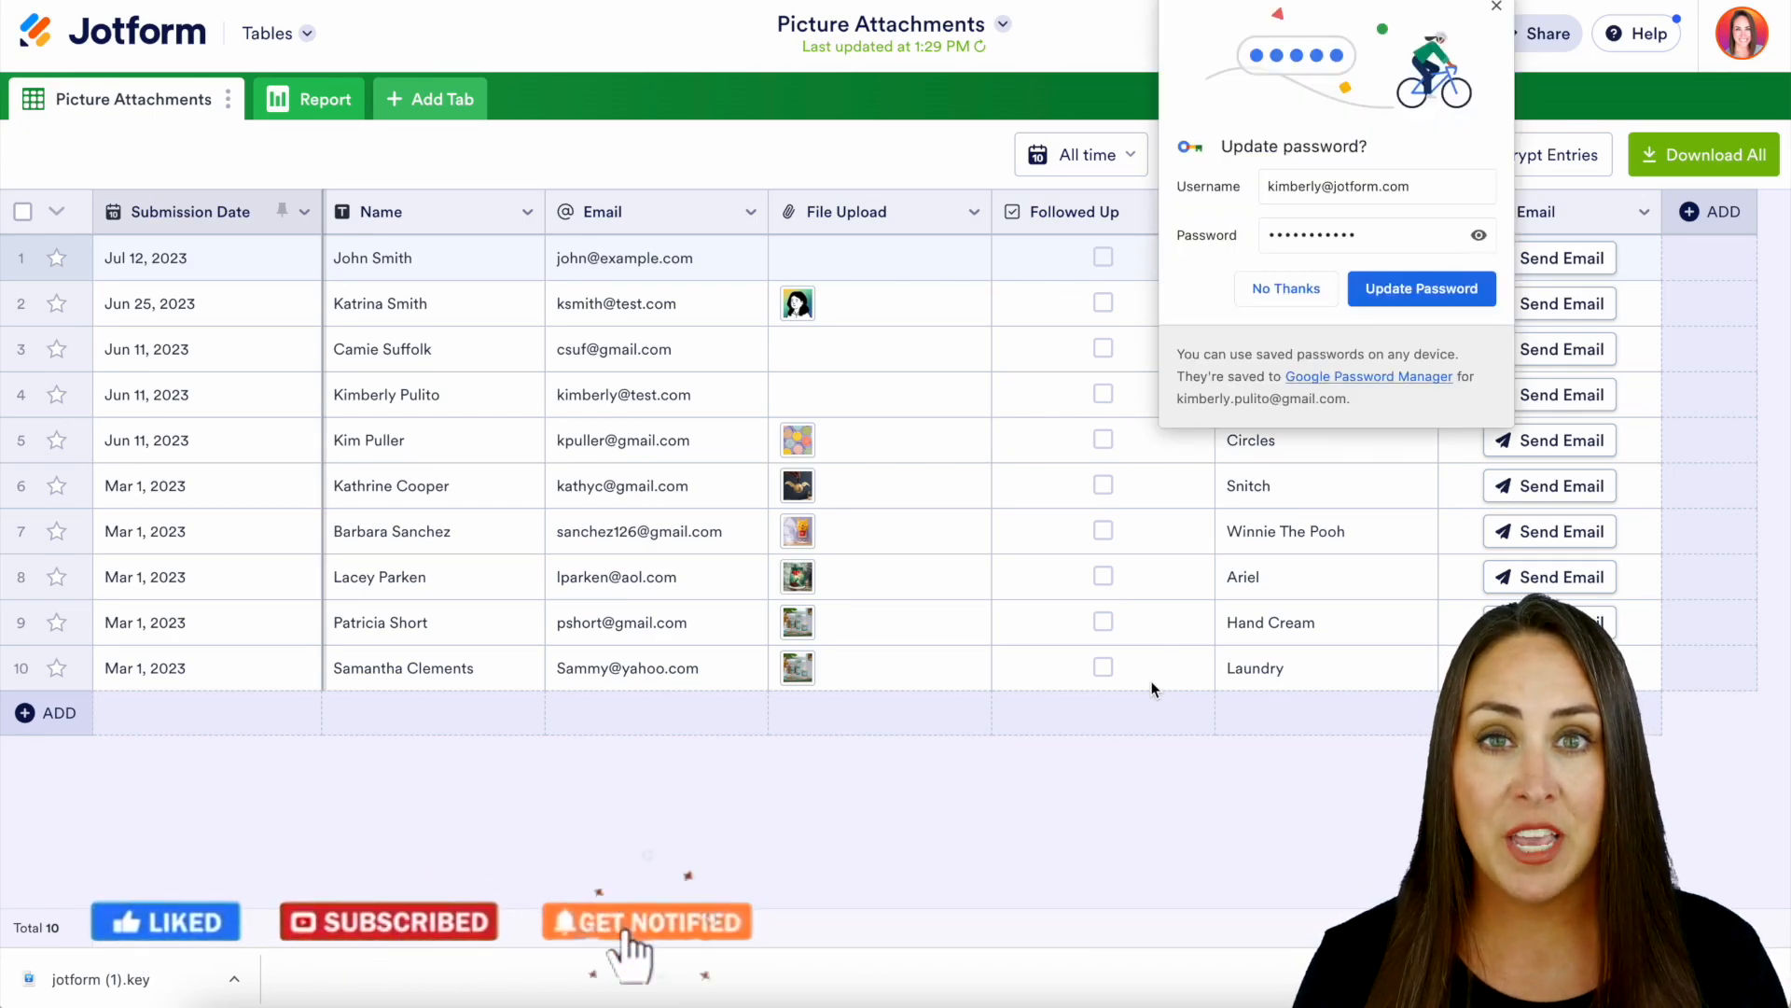